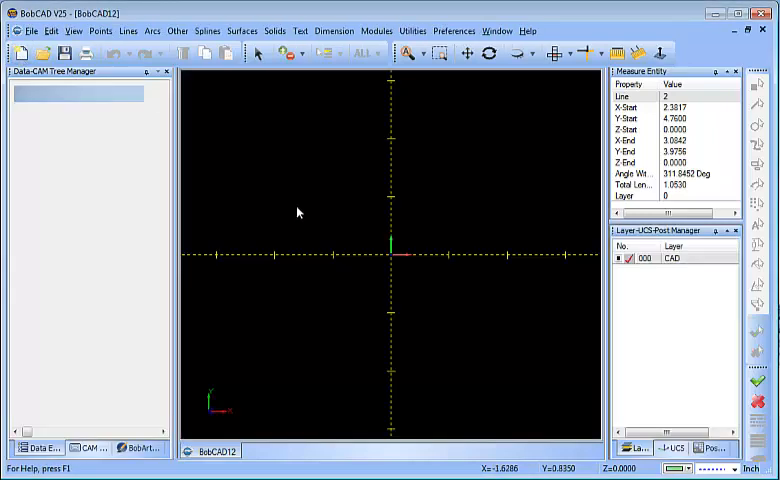
- Show the BobART Manager tree with its Images and Emboss Model entries
left_click(690, 468)
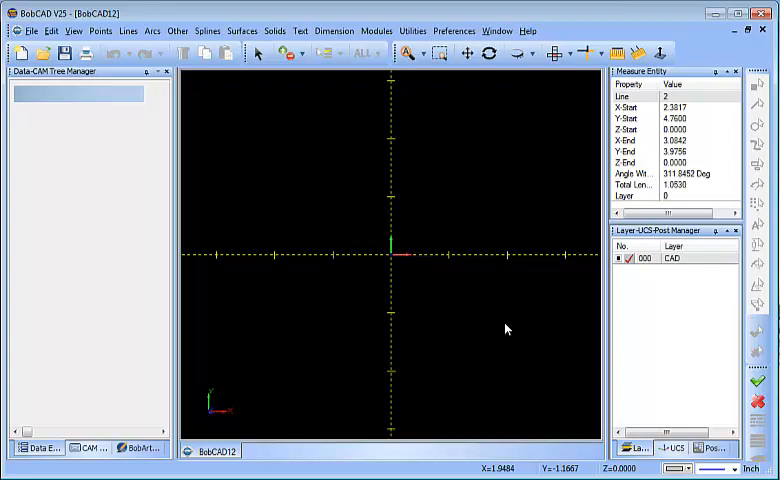
left_click(140, 448)
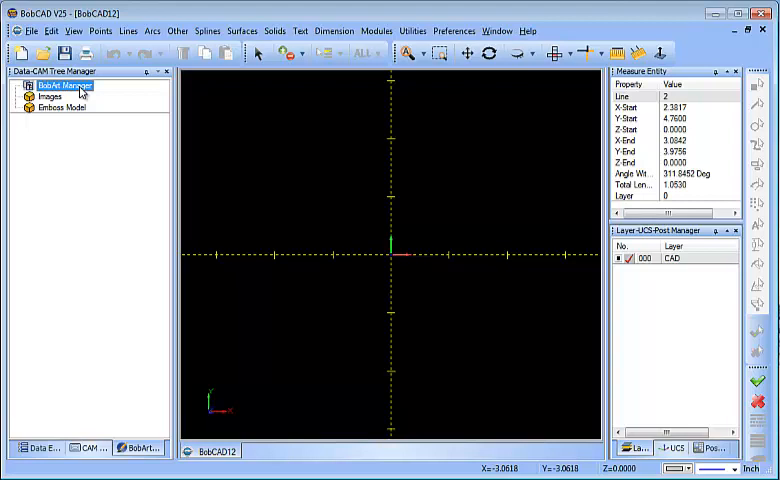
- Load the scanned 'Pillar Brace Bottom Back' image into the drawing via BobART Load Image
right_click(64, 84)
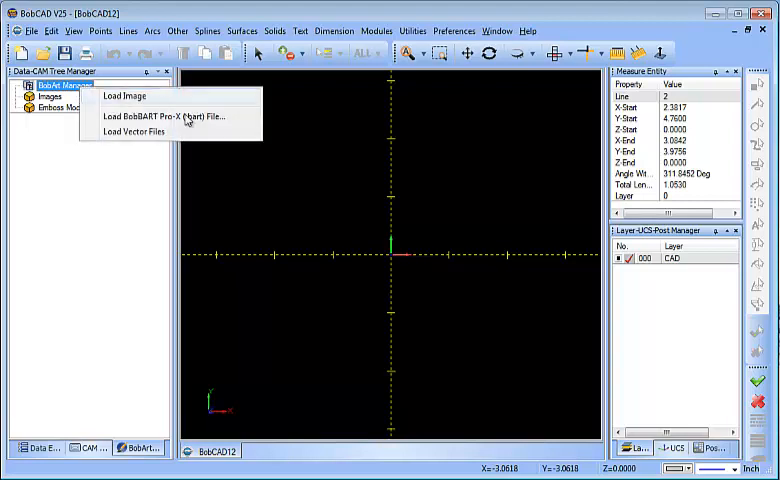
left_click(124, 96)
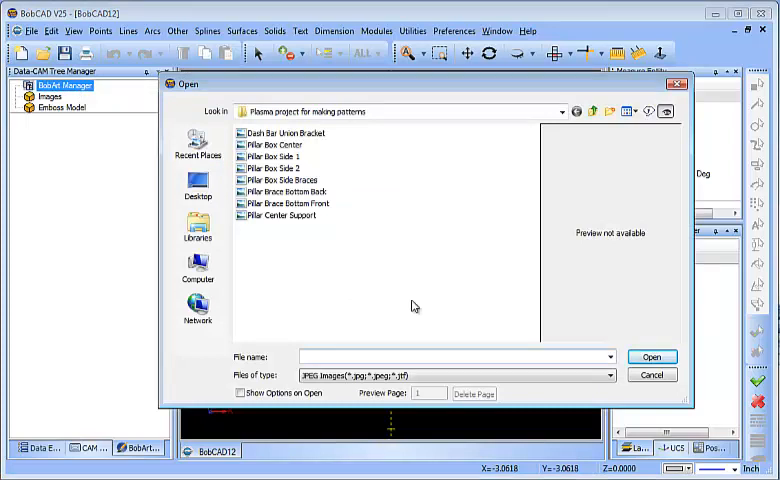
left_click(280, 144)
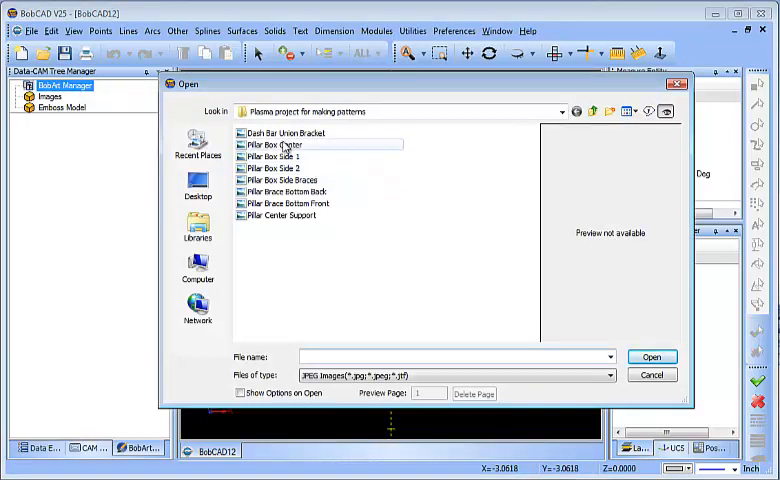
left_click(280, 156)
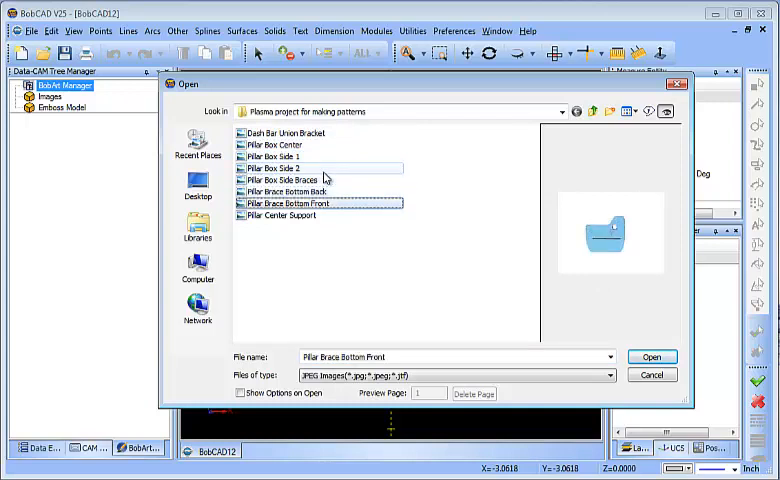
left_click(292, 192)
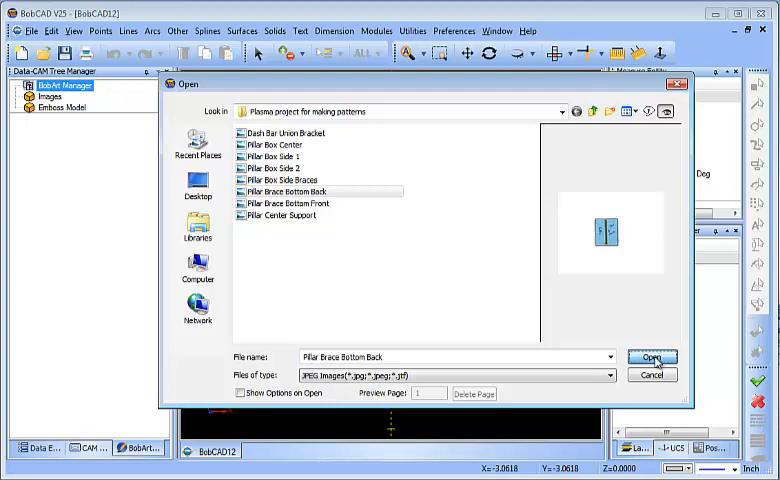
left_click(652, 358)
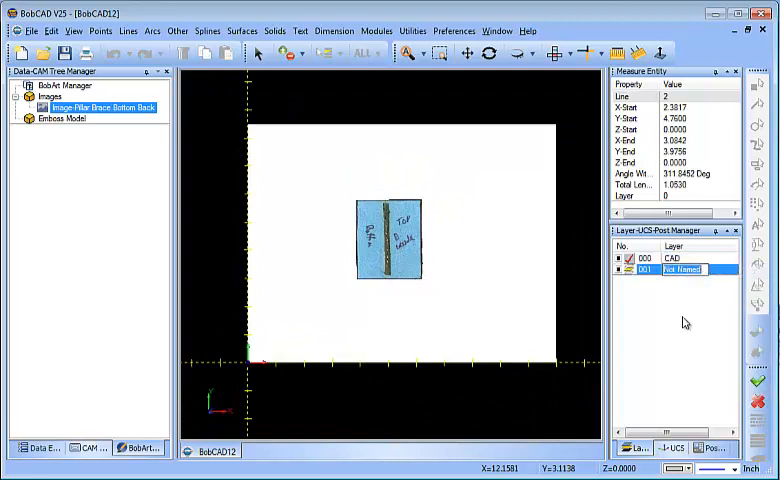
- Name the new layer 1 for tracing over the scanned brace
type("1")
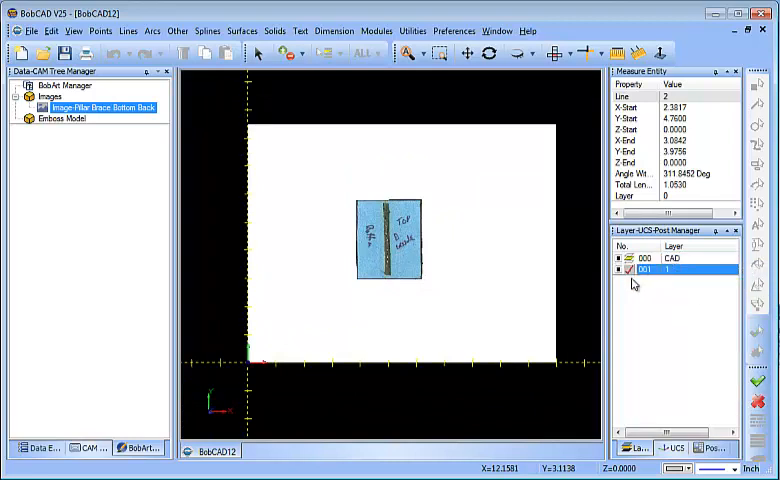
mouse_move(640, 318)
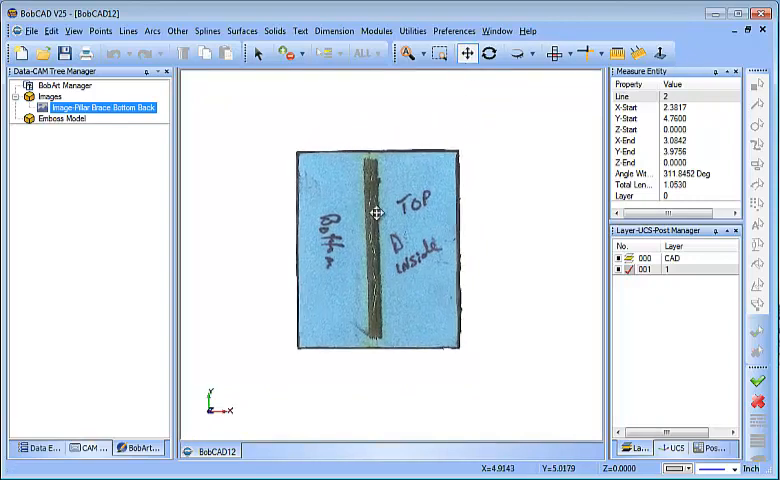
mouse_move(456, 140)
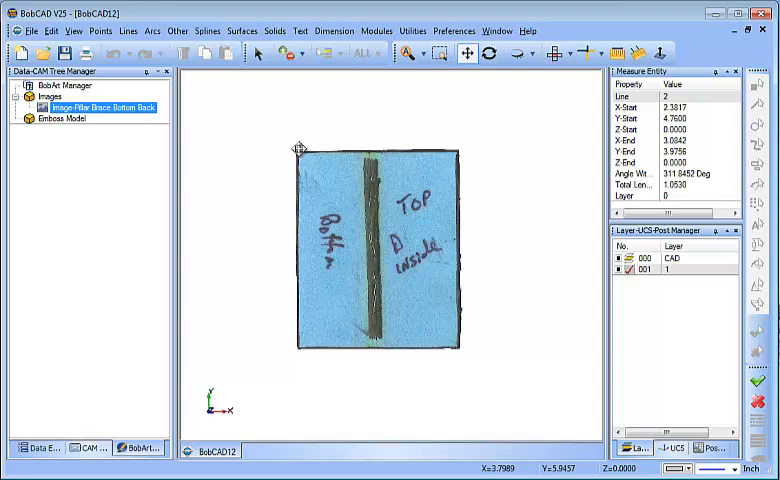
mouse_move(144, 48)
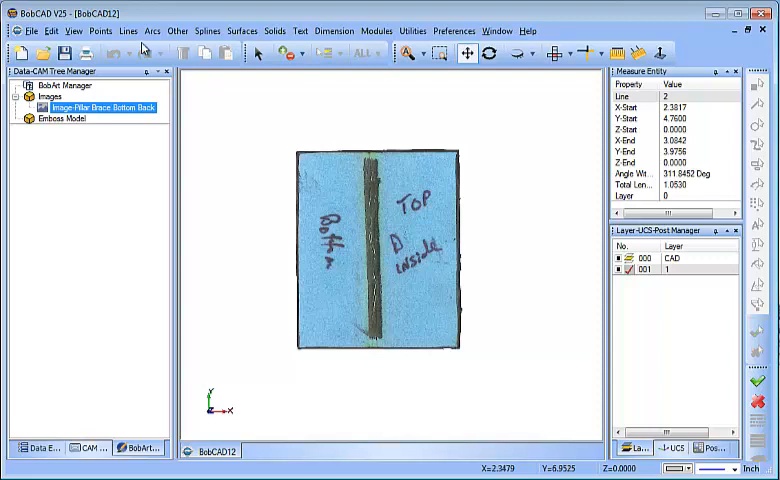
- Trace the brace outline with the Rectangle tool from the Other lines menu, then cancel the command
left_click(128, 30)
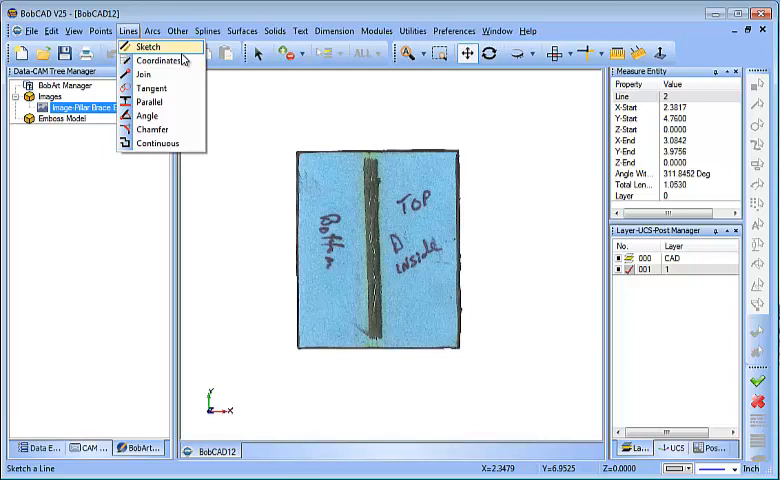
mouse_move(158, 144)
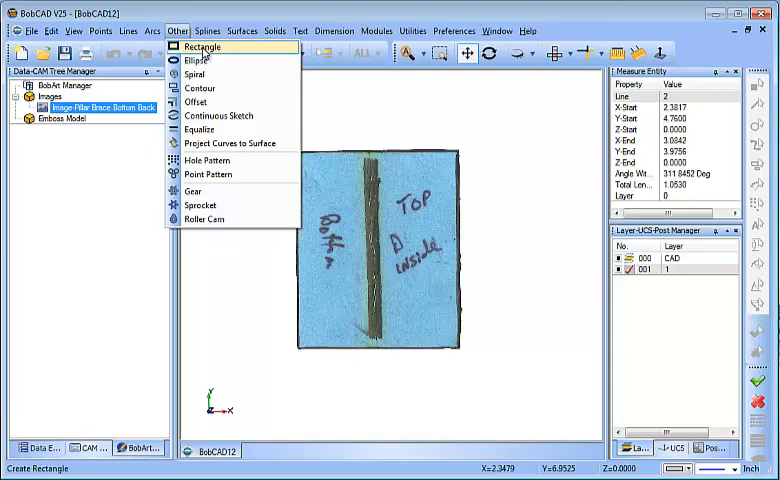
left_click(202, 46)
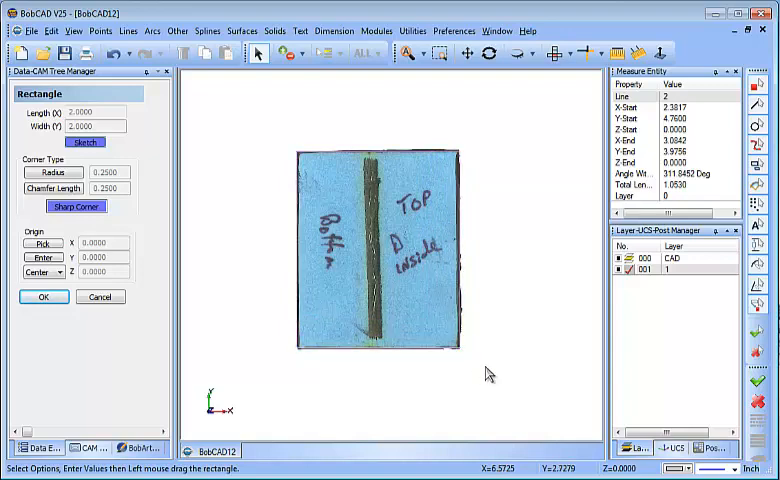
right_click(490, 376)
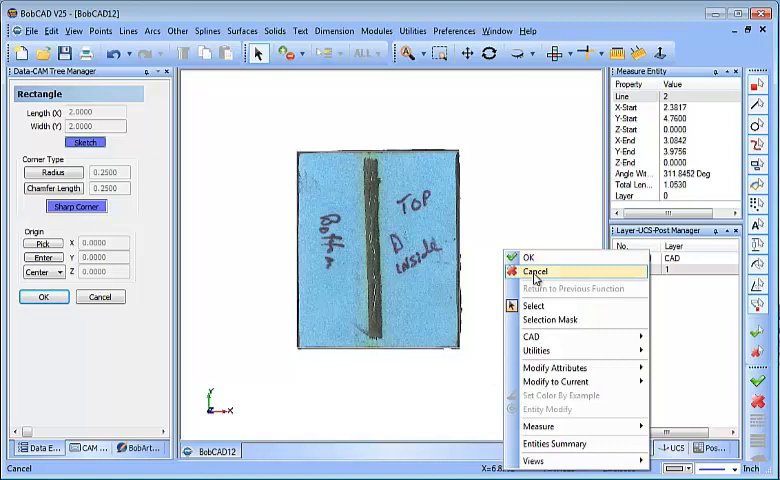
left_click(536, 272)
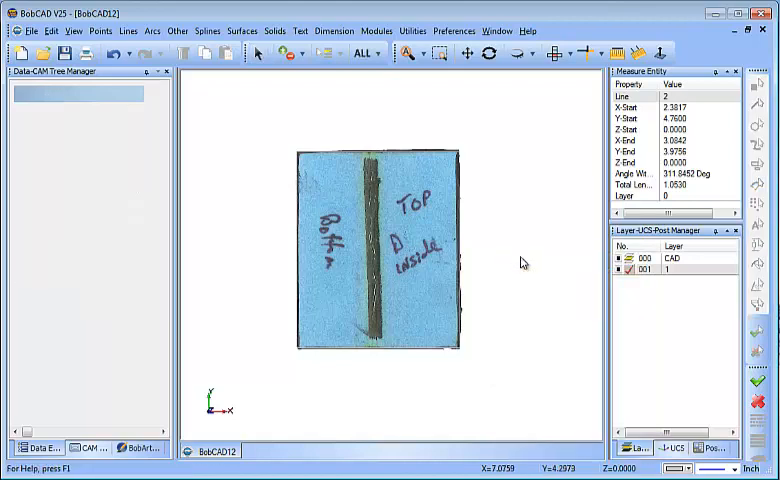
mouse_move(528, 258)
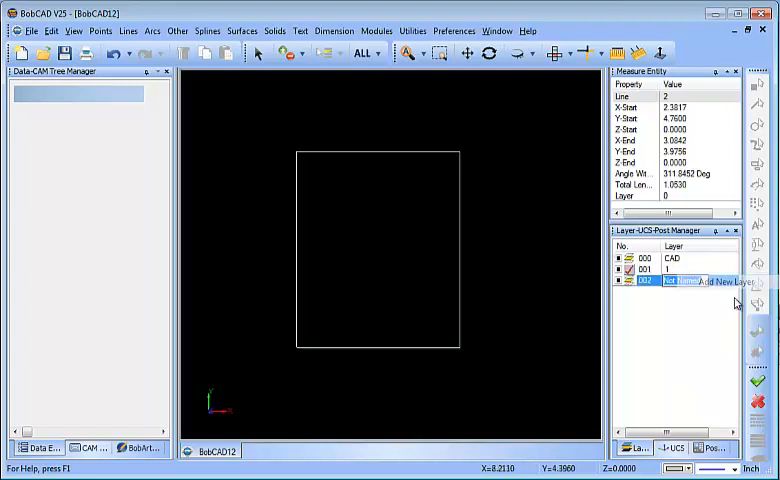
- Name the layer Dim and place a 2.339 horizontal width dimension above the rectangle
type("Dim")
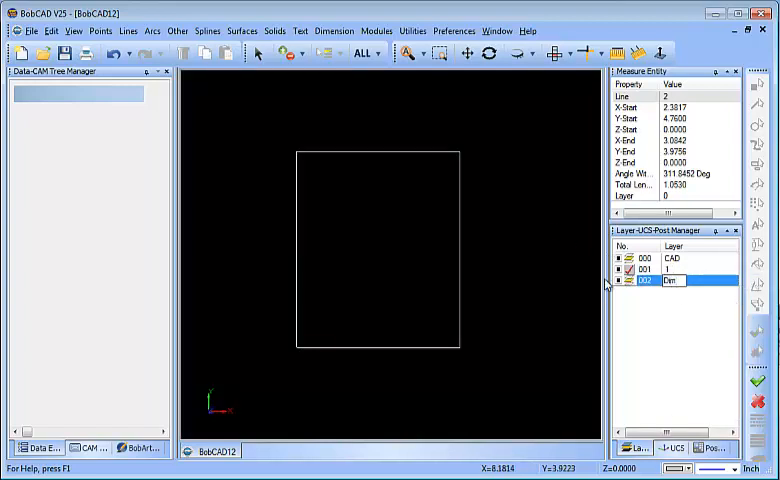
left_click(332, 32)
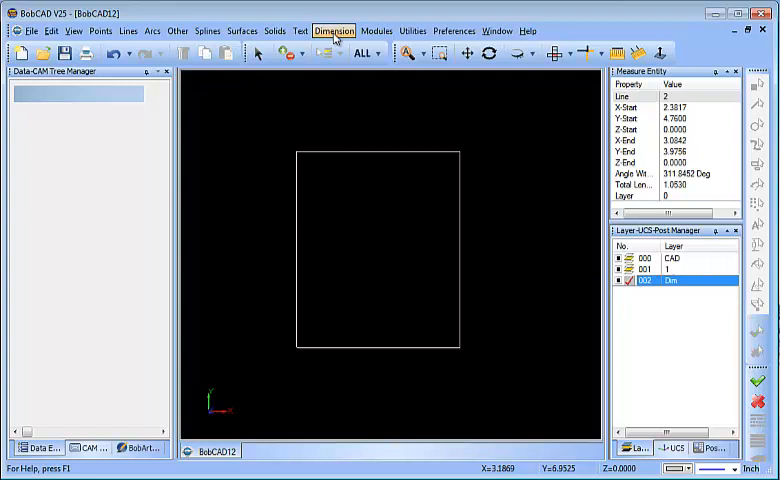
left_click(332, 30)
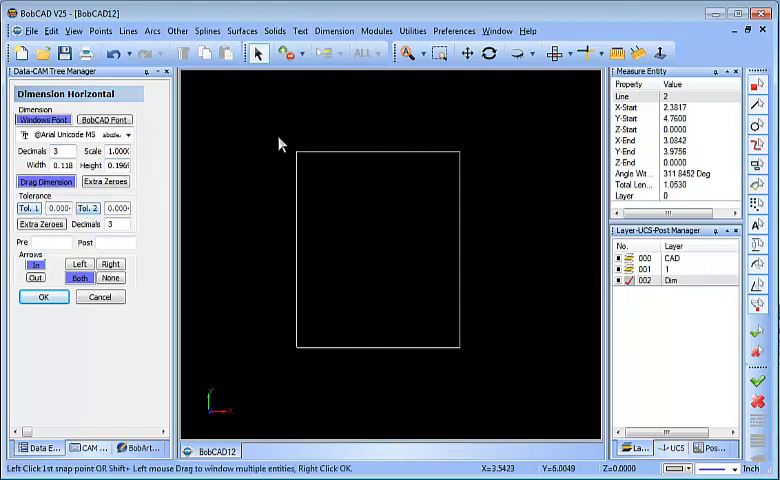
left_click(296, 152)
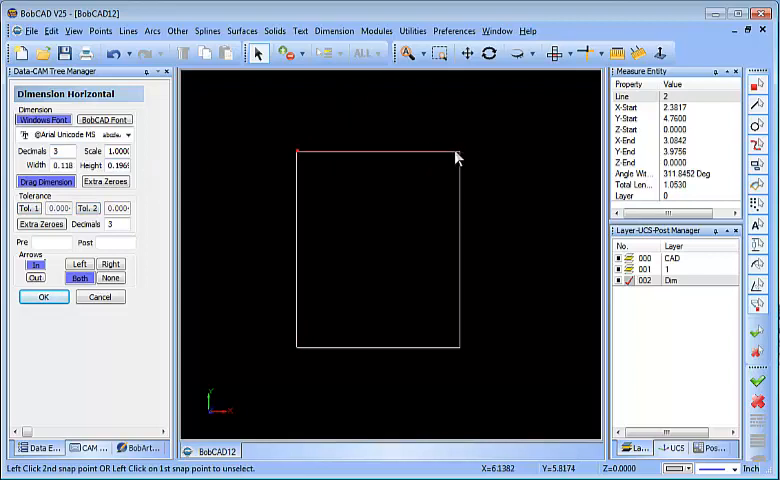
left_click(456, 152)
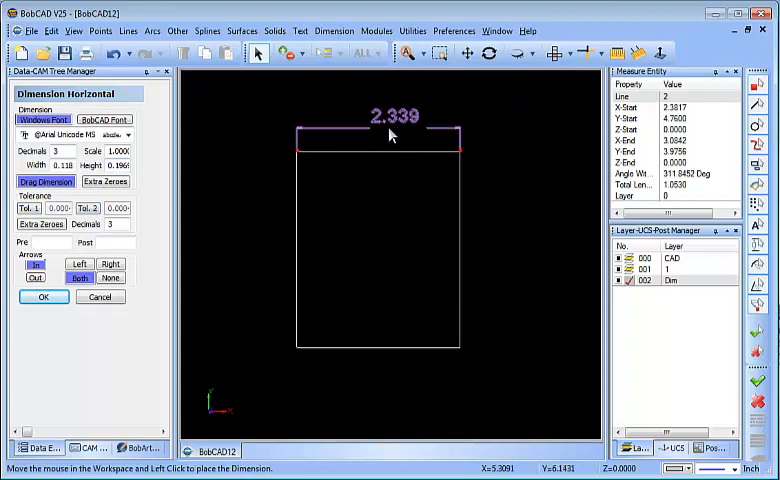
left_click(390, 136)
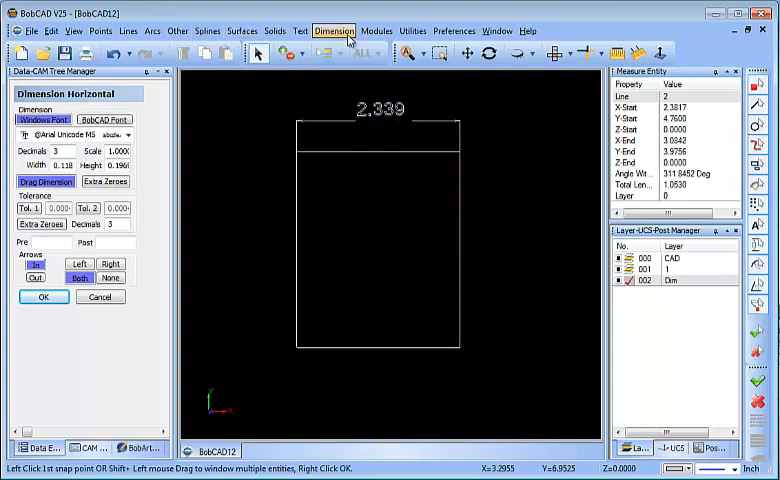
- Place a 2.813 vertical height dimension on the rectangle's right side
left_click(334, 30)
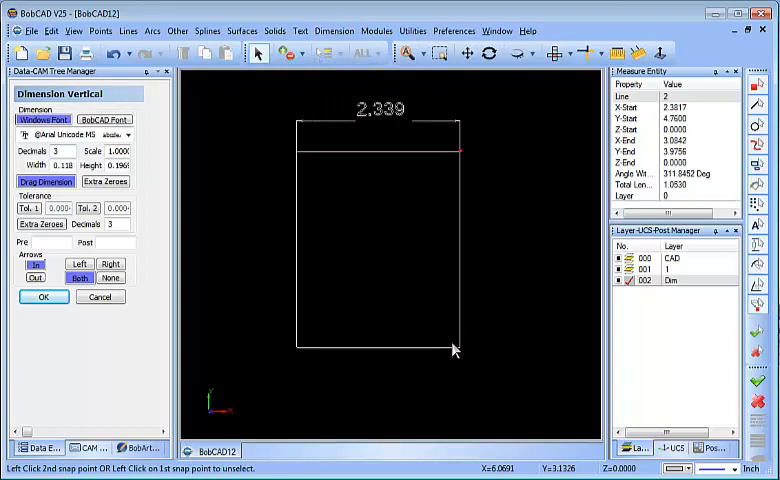
left_click(454, 350)
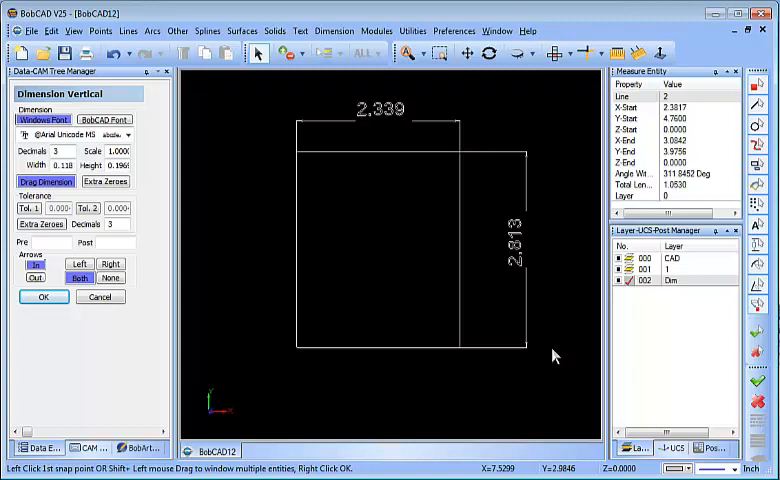
left_click(412, 30)
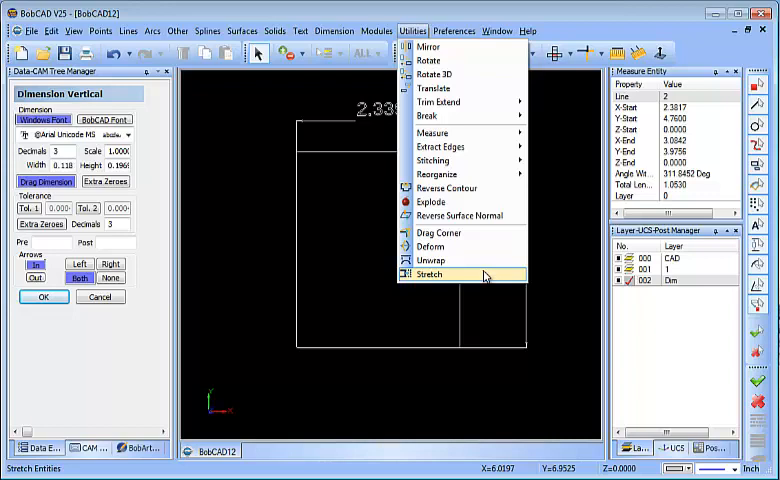
- Stretch the rectangle's right side by a 0.12 X offset, then exit the Stretch command
left_click(430, 274)
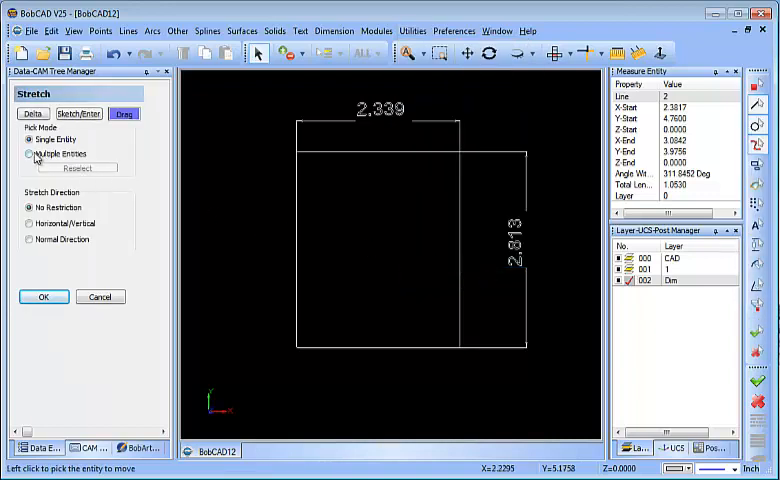
left_click(30, 152)
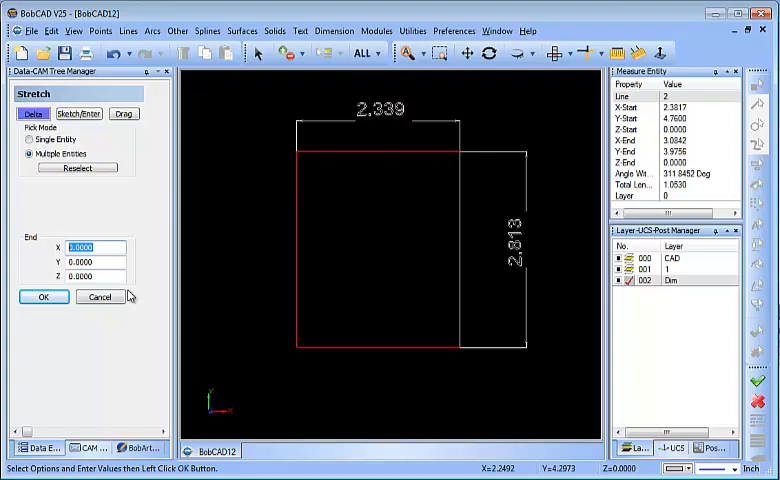
type("-.12")
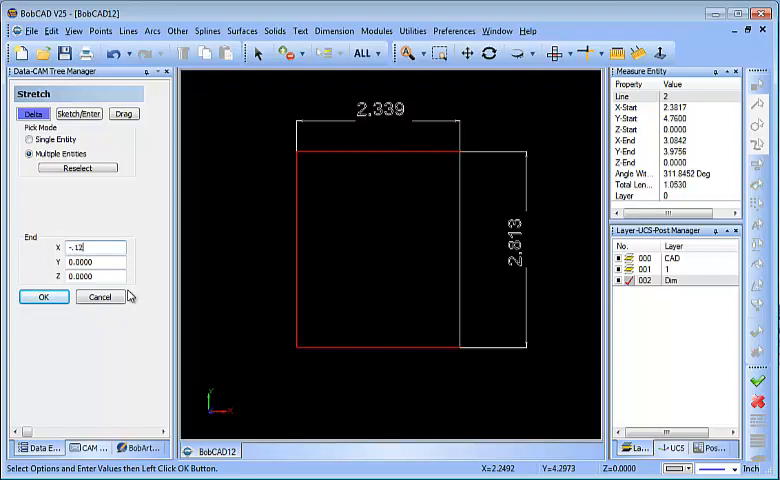
left_click(44, 296)
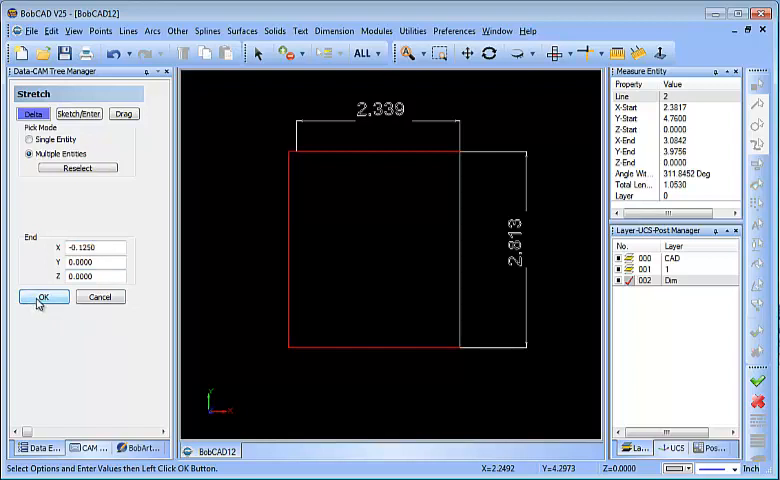
type(".12")
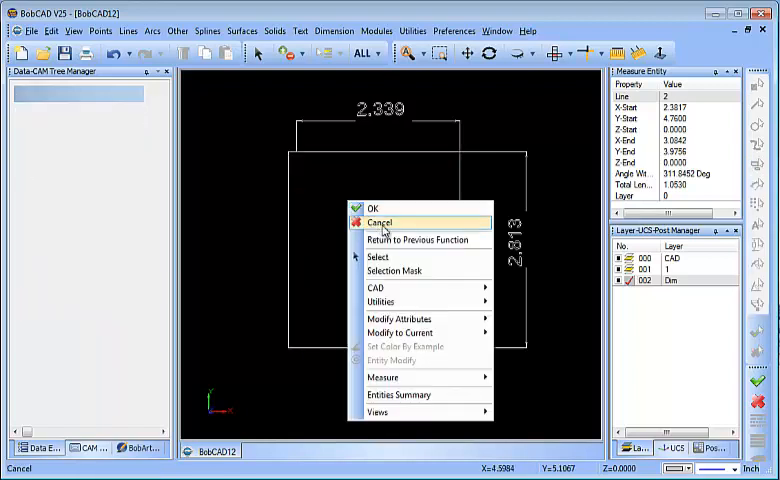
left_click(380, 222)
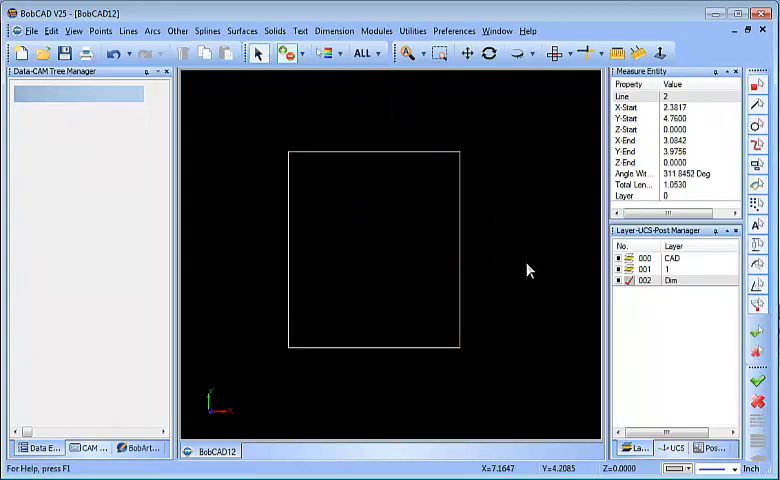
- Re-dimension the widened rectangle: 2.464 across the top and 2.813 down the right side
left_click(340, 54)
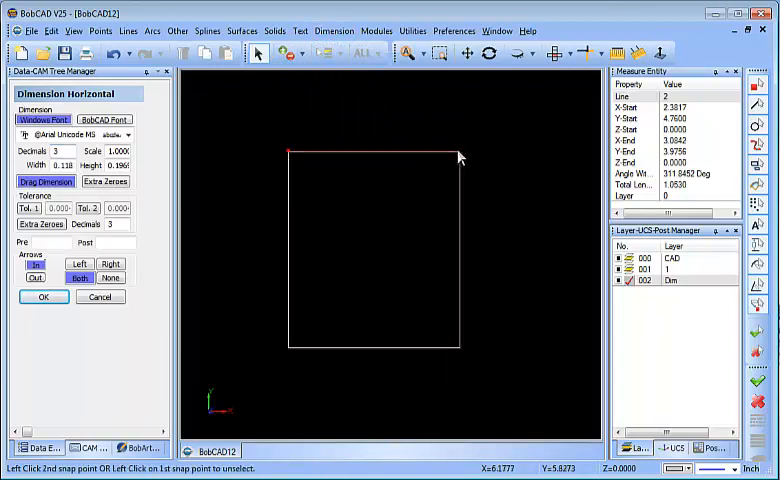
left_click(332, 32)
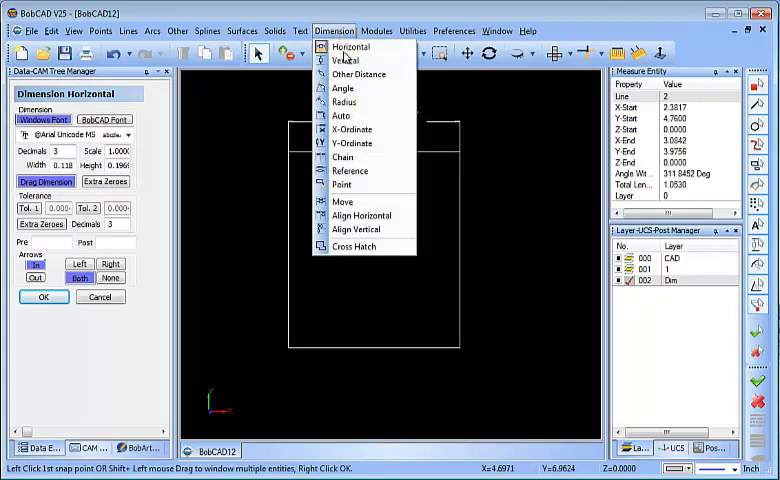
left_click(344, 60)
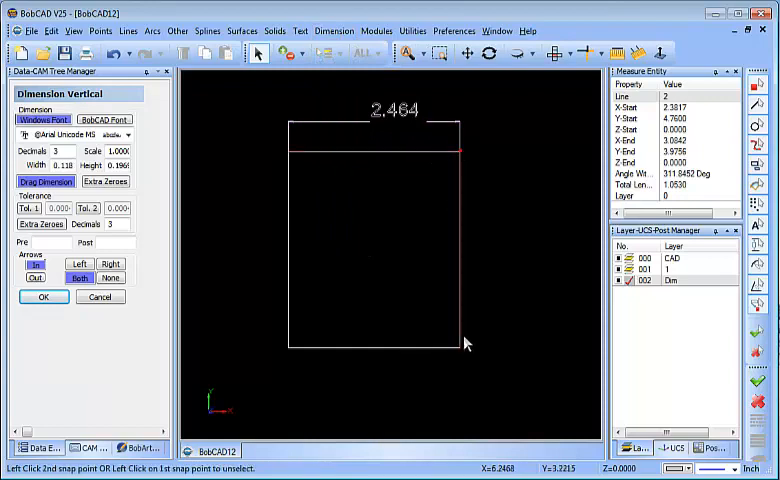
left_click(464, 342)
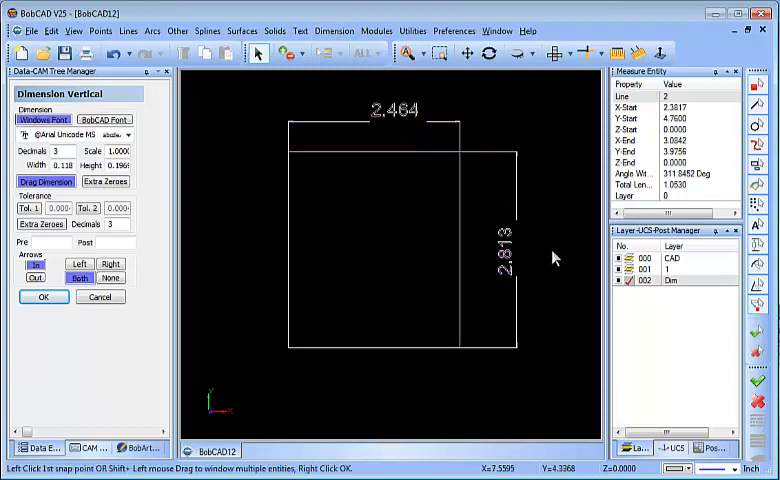
left_click(44, 296)
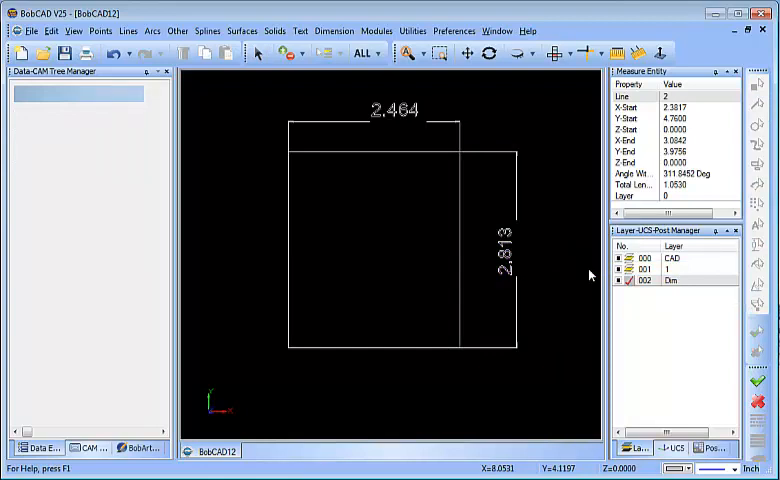
left_click(632, 280)
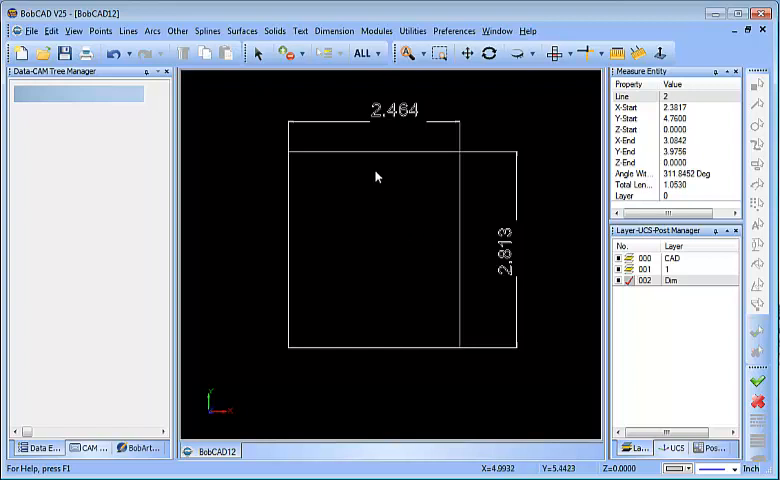
mouse_move(378, 284)
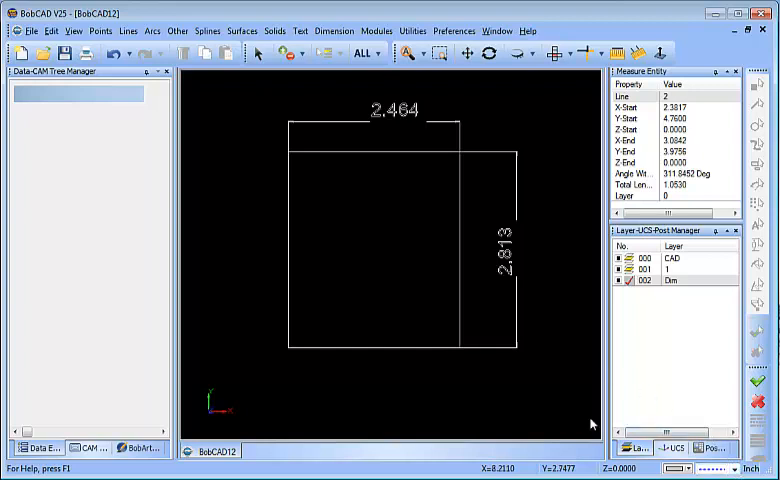
- Draw a vertical line parallel to the sides through the middle of the 2.464-wide rectangle
left_click(128, 30)
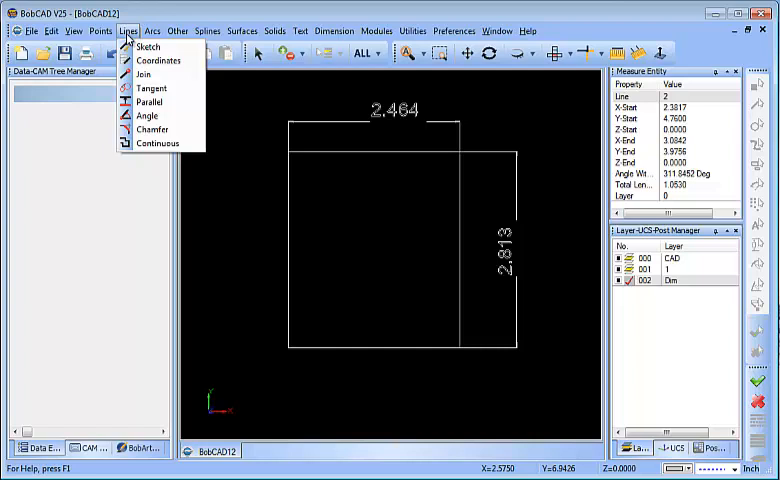
left_click(148, 100)
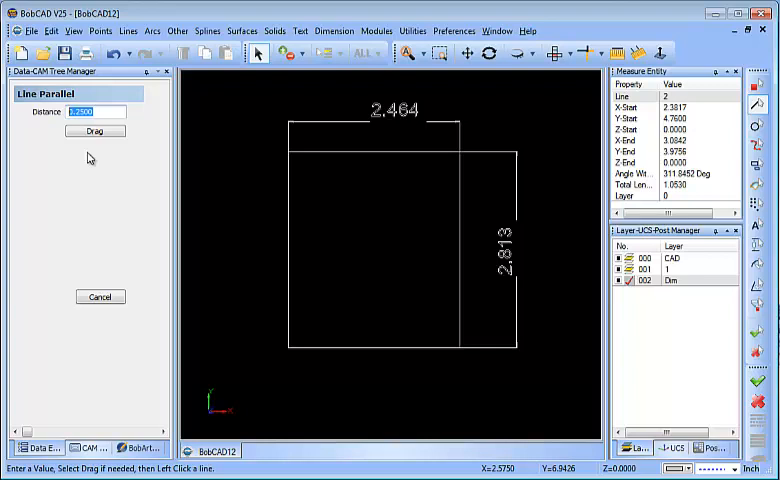
type("2.464")
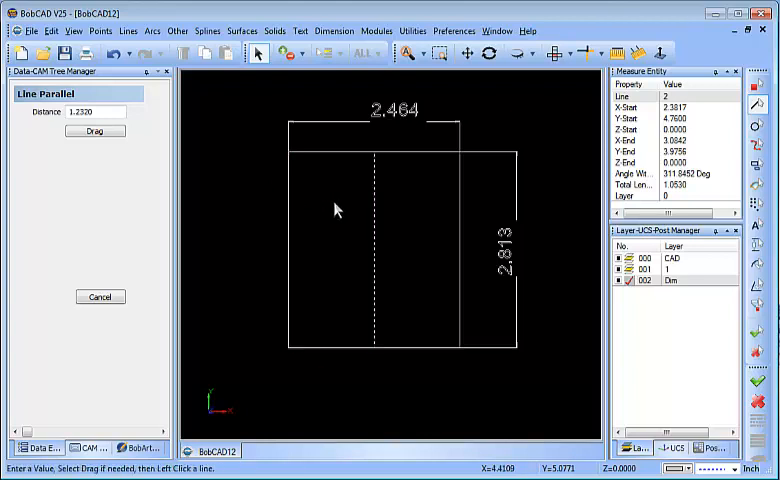
left_click(100, 296)
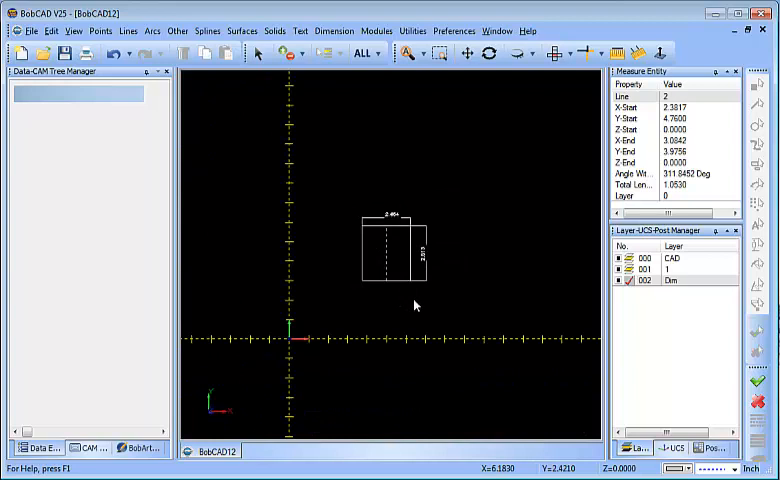
mouse_move(348, 260)
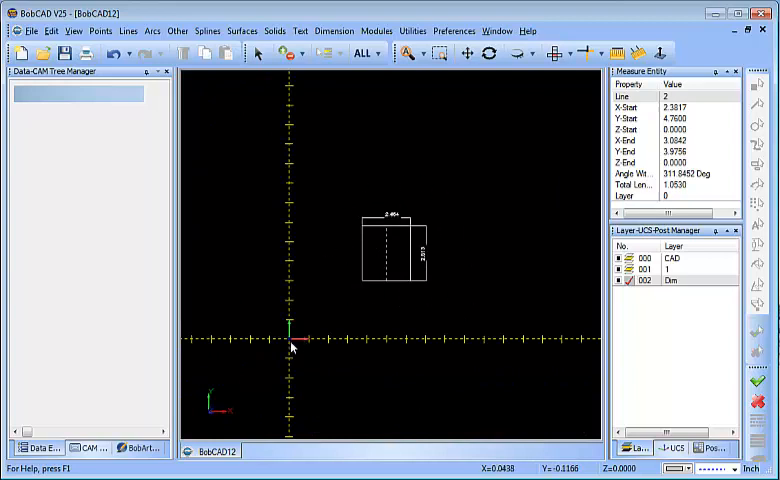
- Translate the whole drawing so its corner sits at X 0.25, Y 0.25 near the origin
left_click(412, 30)
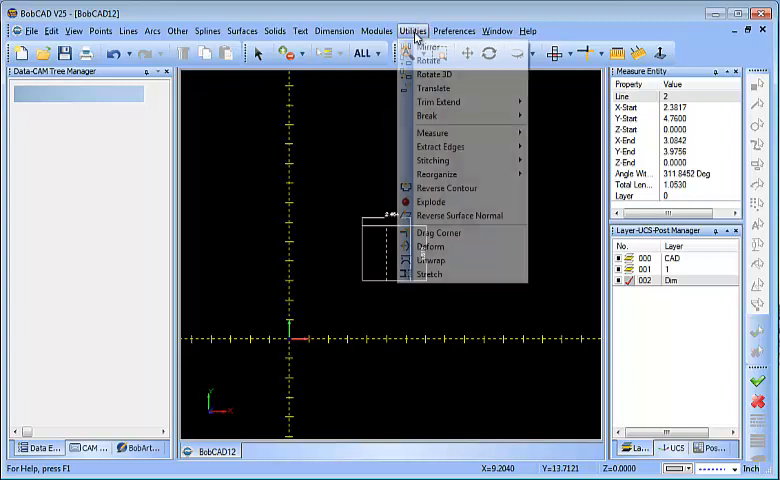
left_click(432, 88)
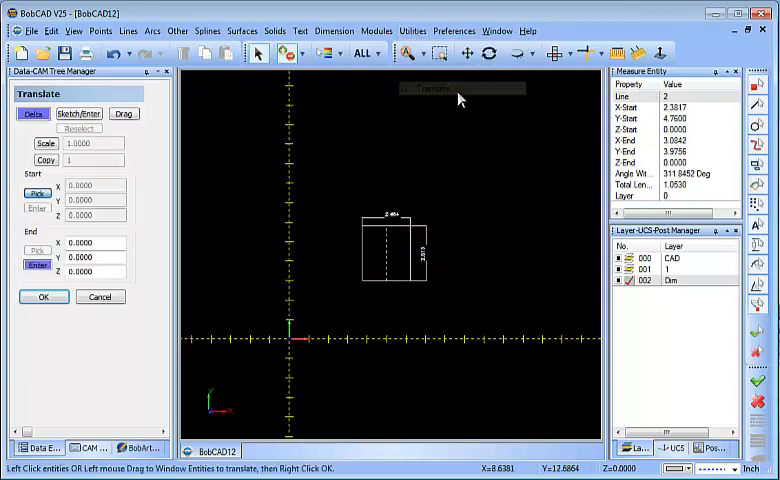
left_click(80, 112)
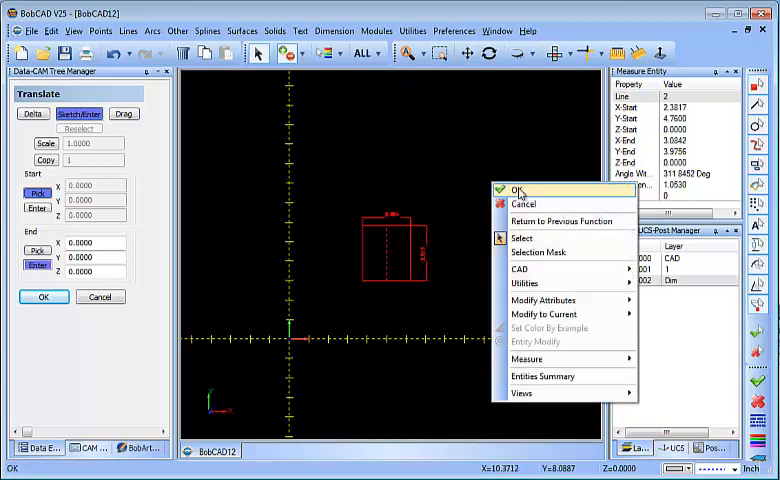
left_click(518, 192)
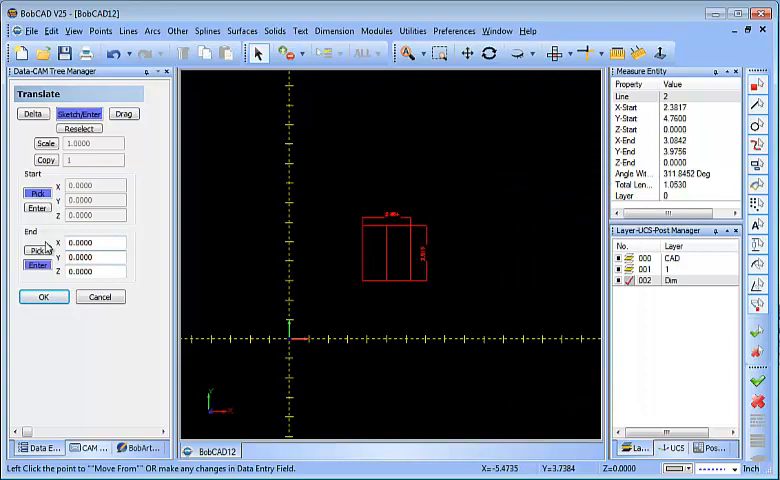
mouse_move(36, 264)
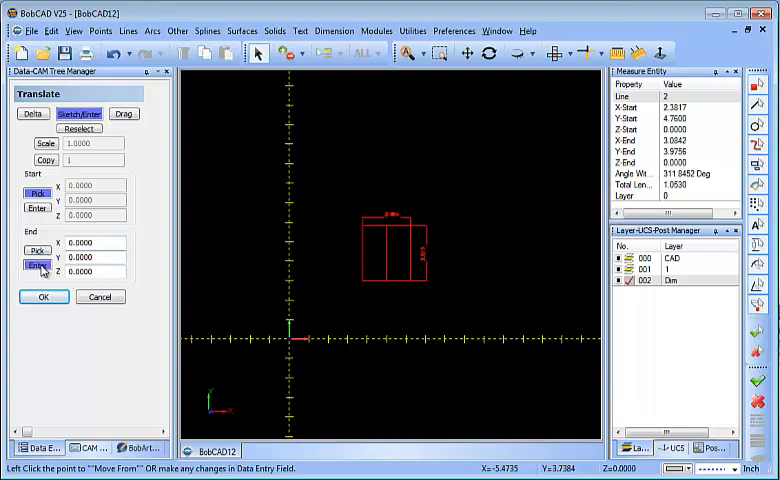
left_click(36, 250)
type(".25")
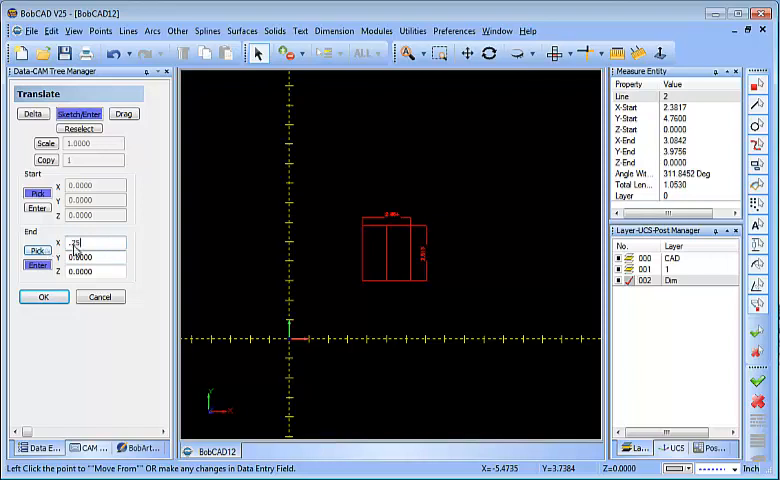
type("0.25")
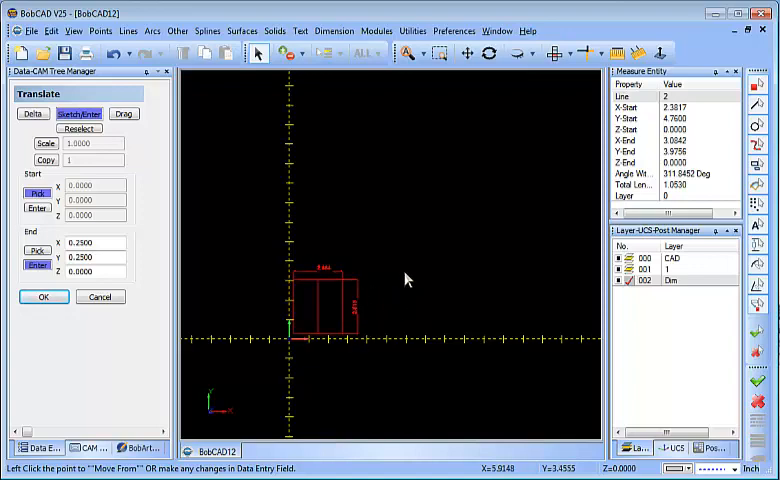
left_click(42, 296)
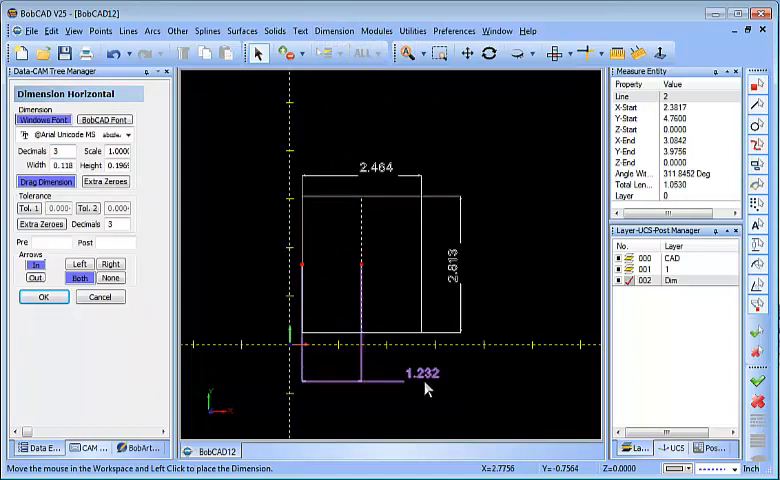
- Finish the 1.232 dimension from the left side to the middle line and end the command
right_click(424, 390)
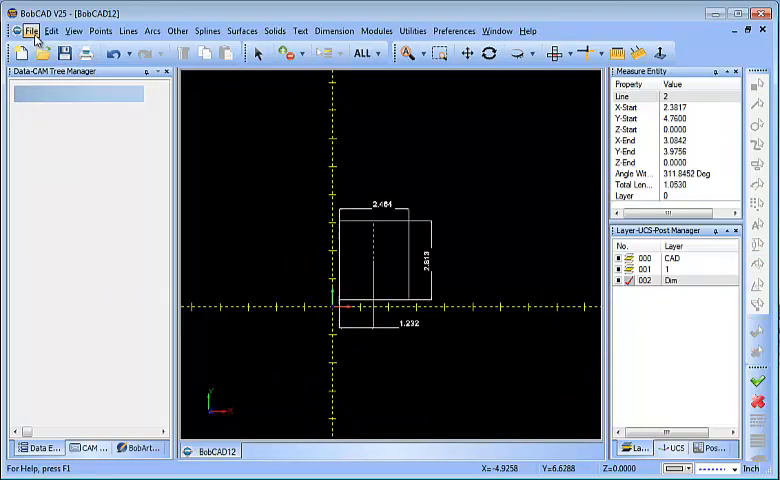
- Send the dimensioned rectangle to the printer using the drawing's own scale
left_click(30, 30)
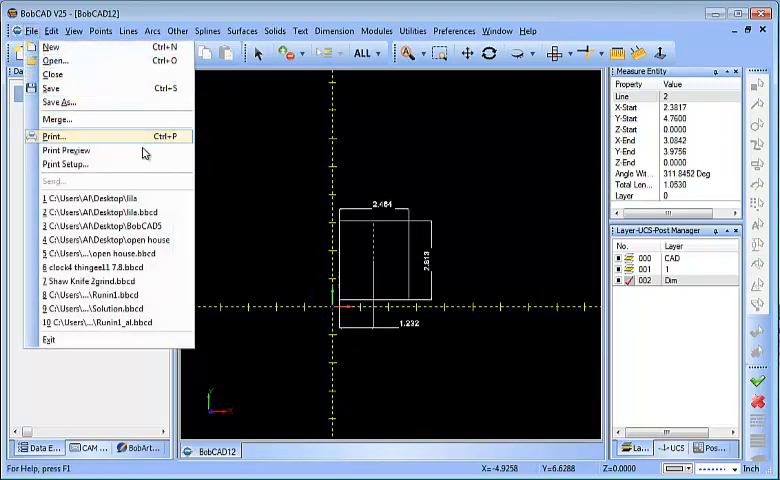
left_click(52, 136)
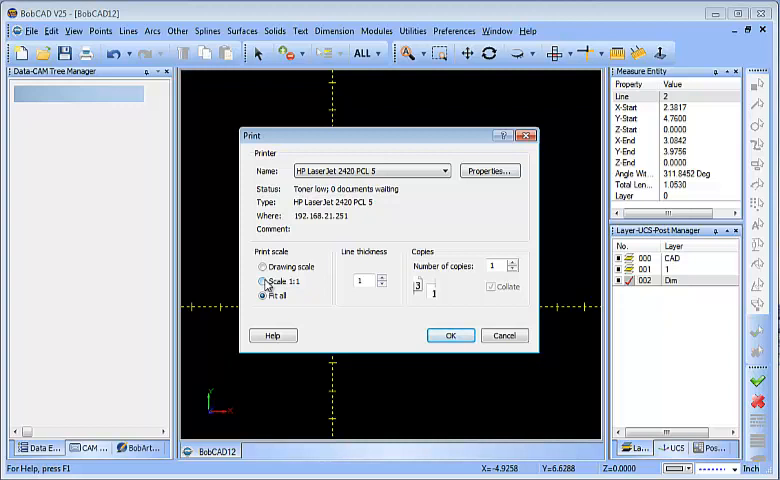
left_click(262, 268)
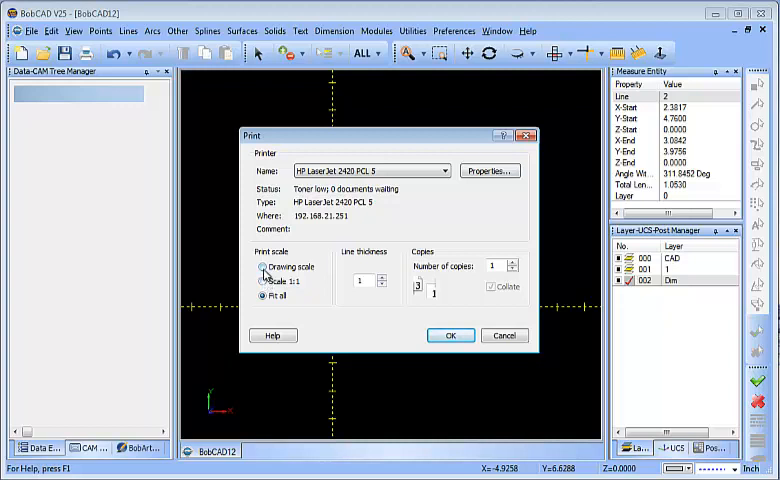
left_click(264, 268)
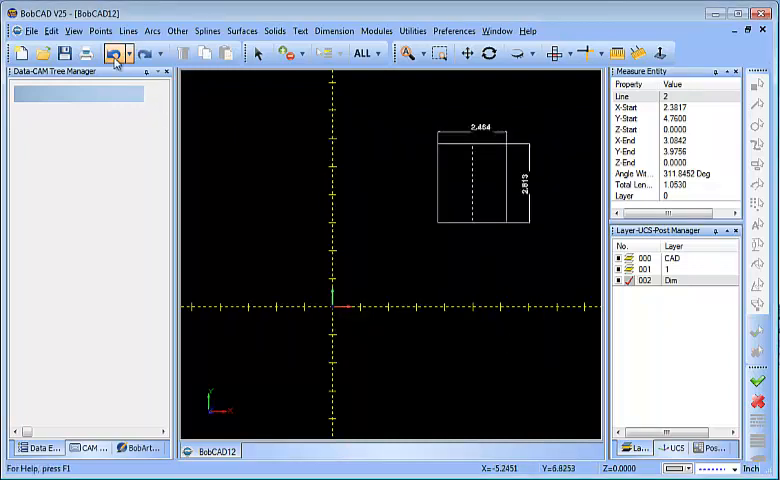
- Undo the traced rectangle and its dimensions until only the scanned brace image remains
left_click(116, 52)
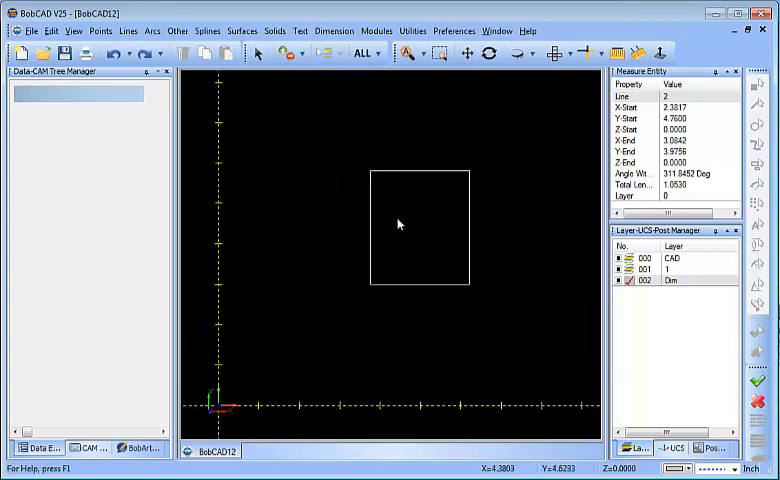
left_click(118, 52)
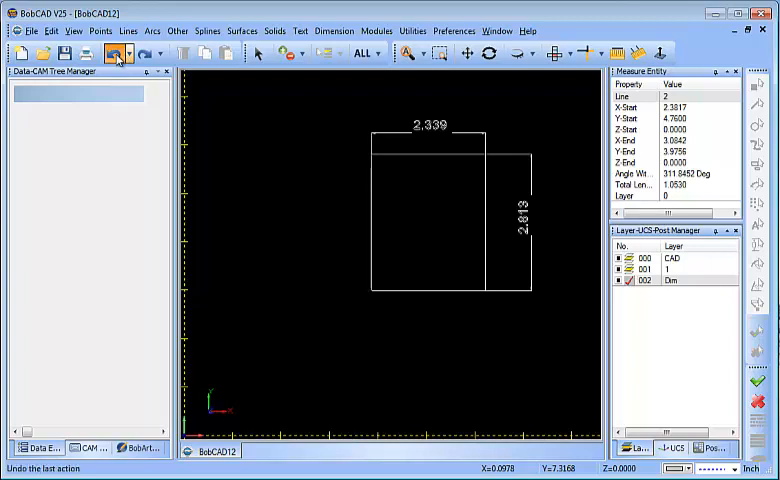
left_click(120, 54)
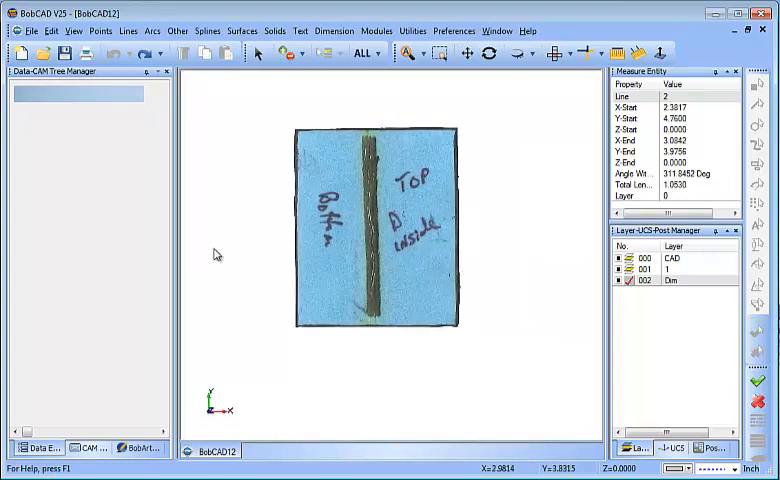
- Sketch horizontal lines along the sheet's bottom and top edges
left_click(128, 30)
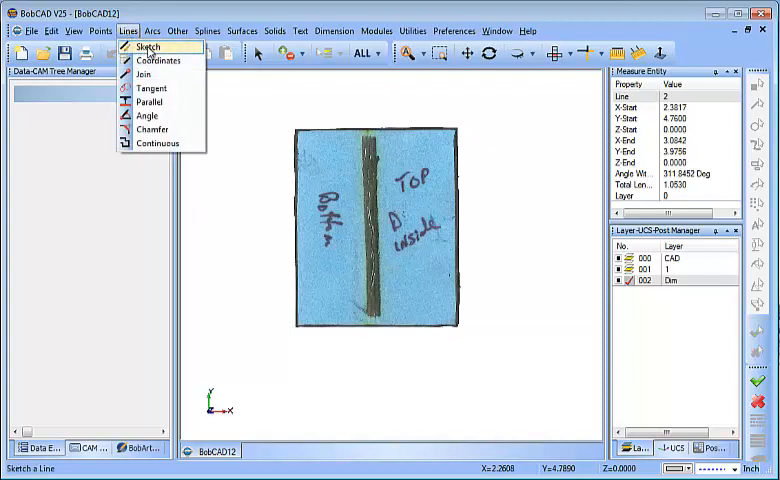
left_click(146, 48)
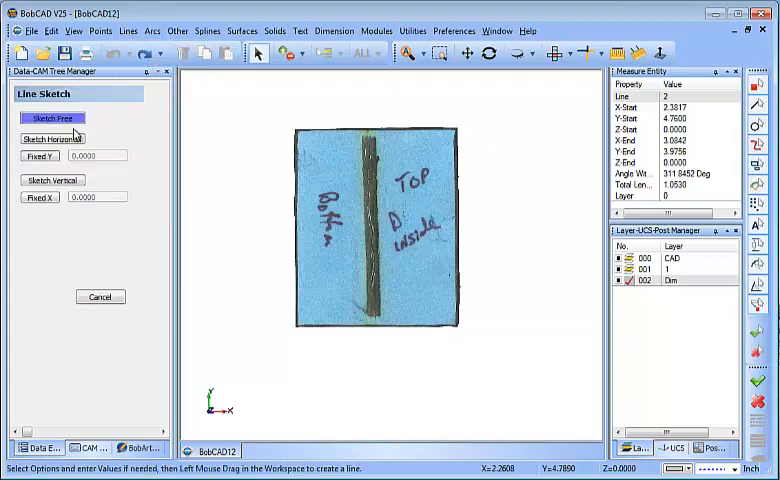
left_click(52, 138)
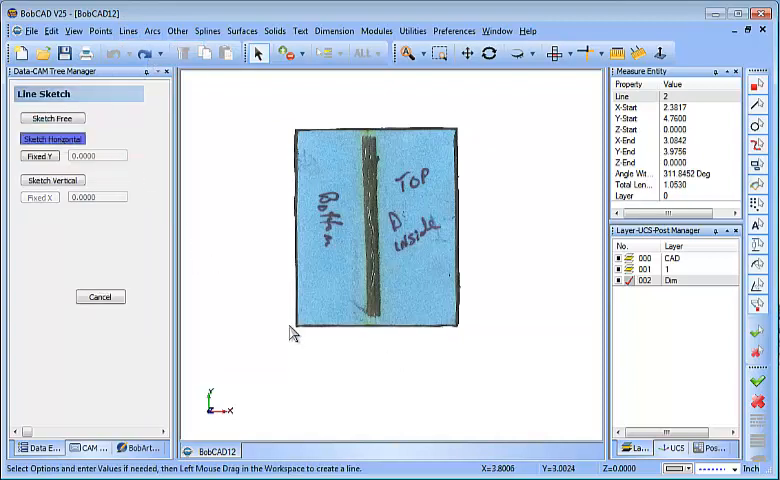
mouse_move(292, 336)
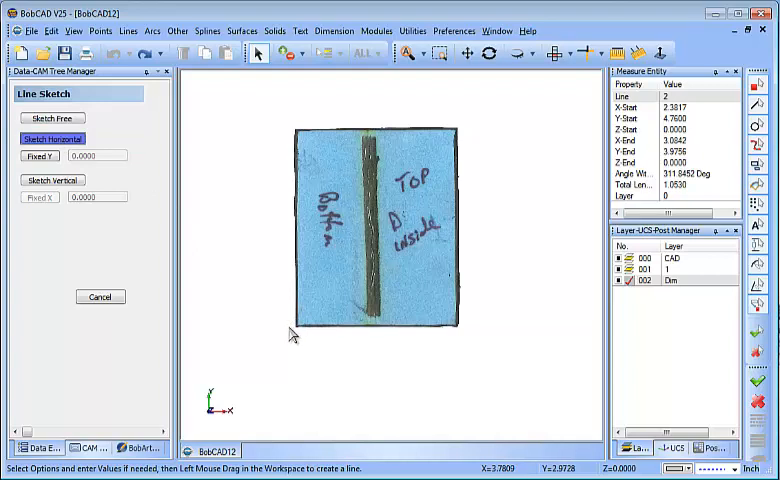
left_click_drag(290, 328, 464, 324)
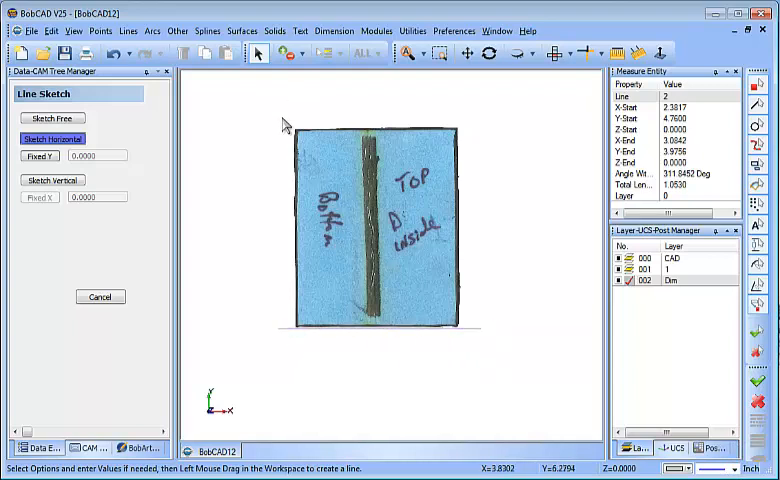
left_click_drag(290, 128, 470, 128)
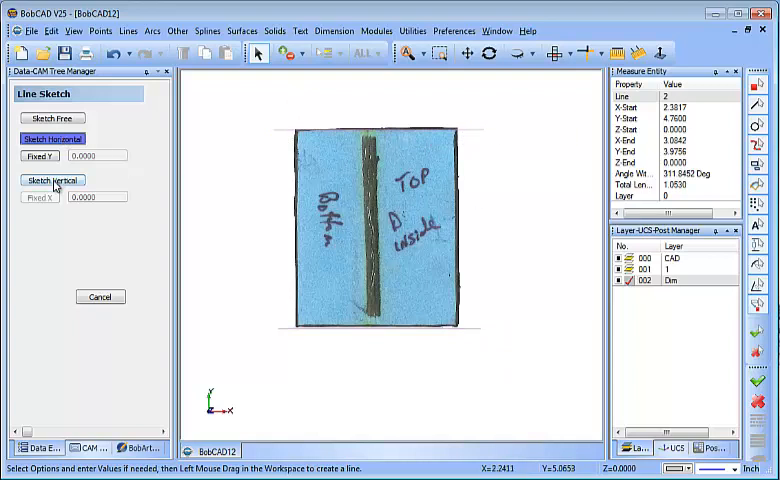
- Sketch vertical lines along the sheet's side edges
left_click(52, 180)
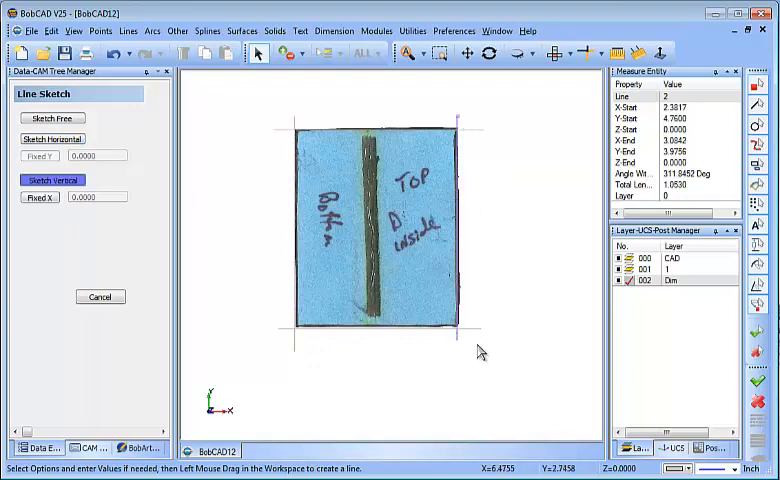
left_click(100, 296)
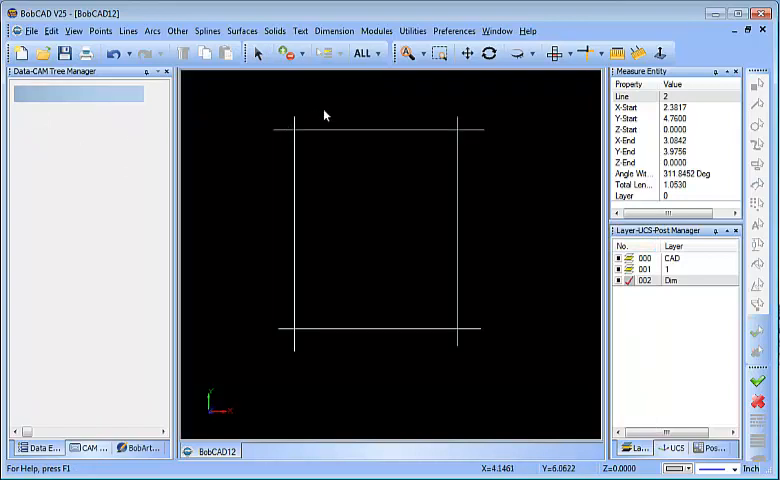
mouse_move(398, 366)
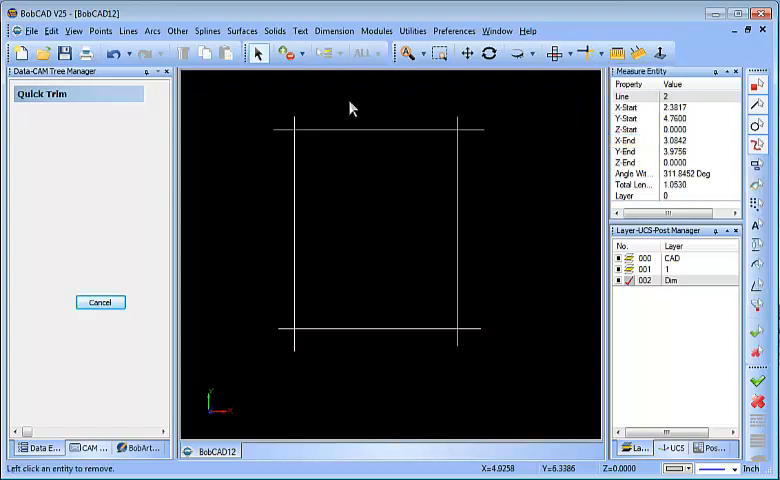
mouse_move(284, 138)
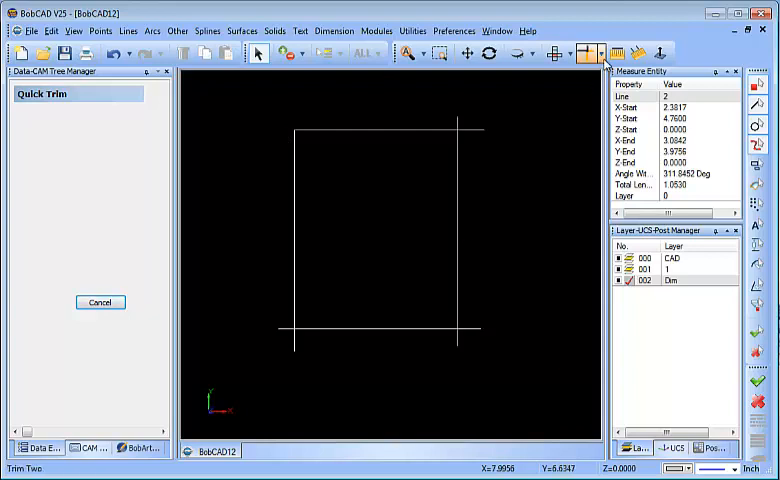
- Trim the crossing line pairs in Two Entities mode into a rectangle, then cancel the trim
left_click(604, 54)
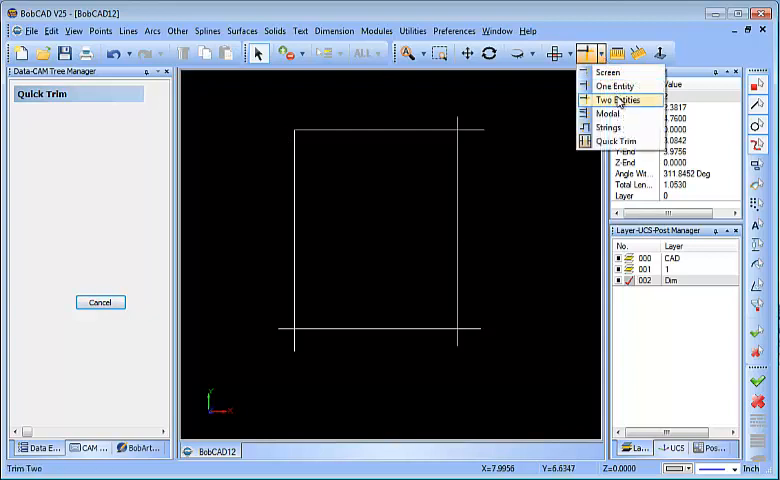
left_click(616, 100)
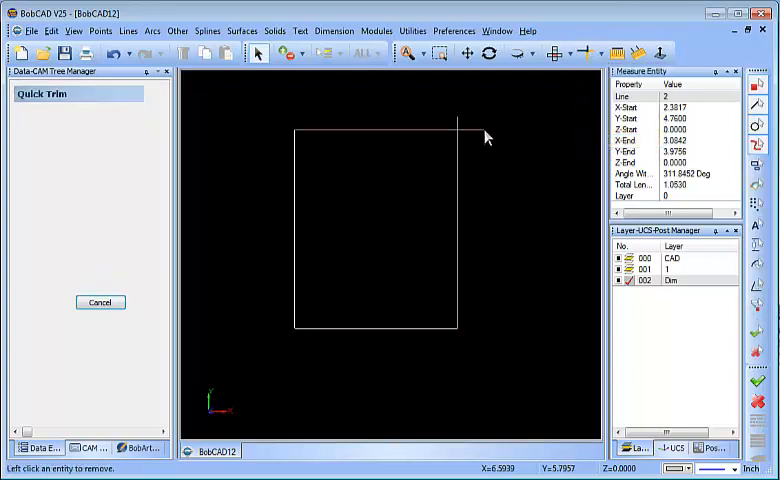
right_click(488, 136)
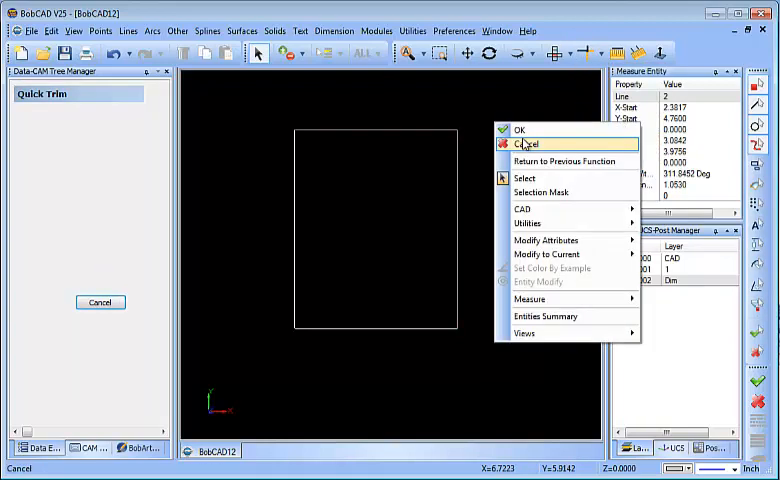
left_click(528, 144)
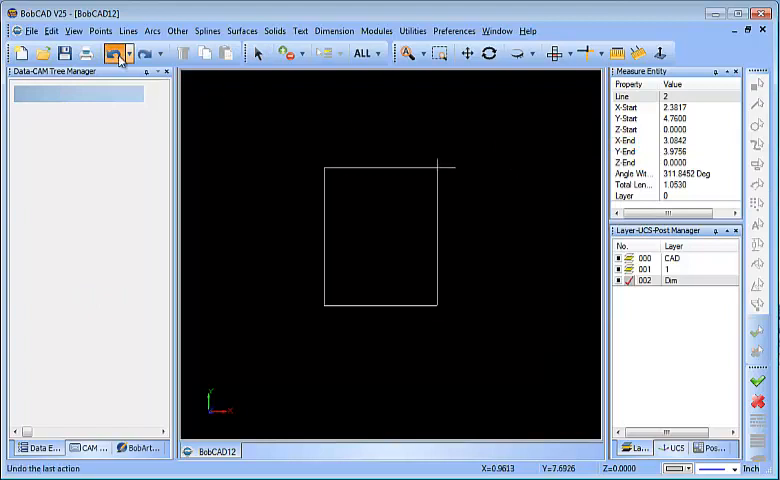
- Undo the trimmed outline and start a continuous line chain along the sheet's bottom edge
left_click(116, 52)
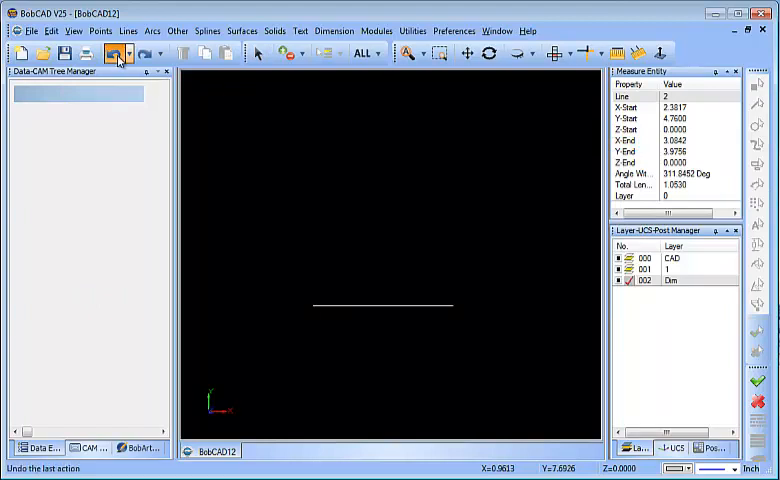
left_click(128, 32)
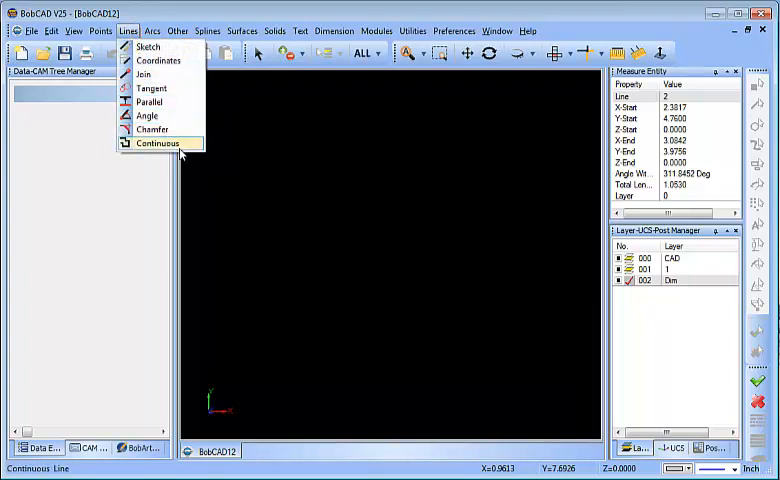
left_click(156, 144)
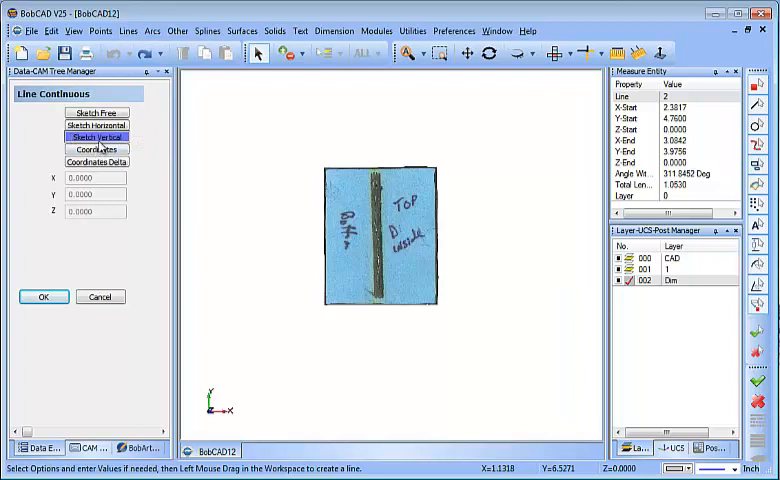
left_click(96, 124)
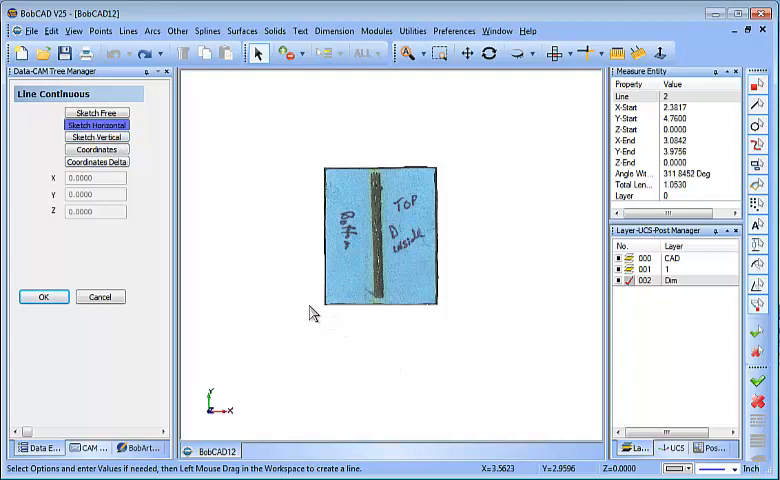
left_click_drag(312, 304, 436, 304)
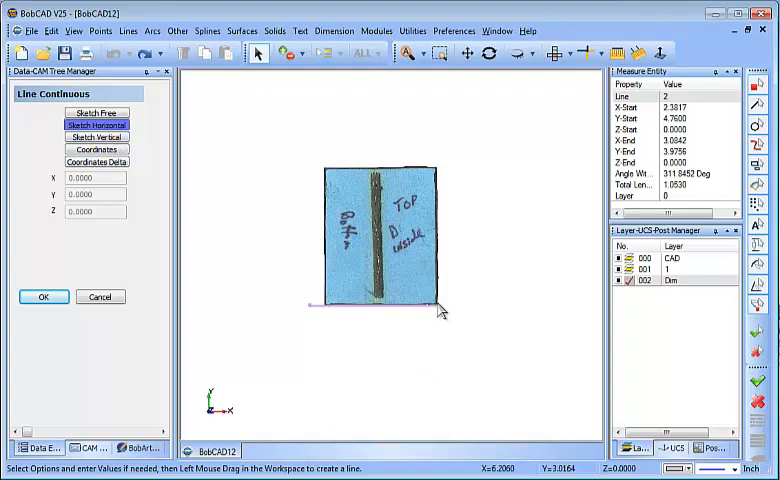
- Continue the chain with vertical segments around the sheet and finish the continuous line
left_click(96, 136)
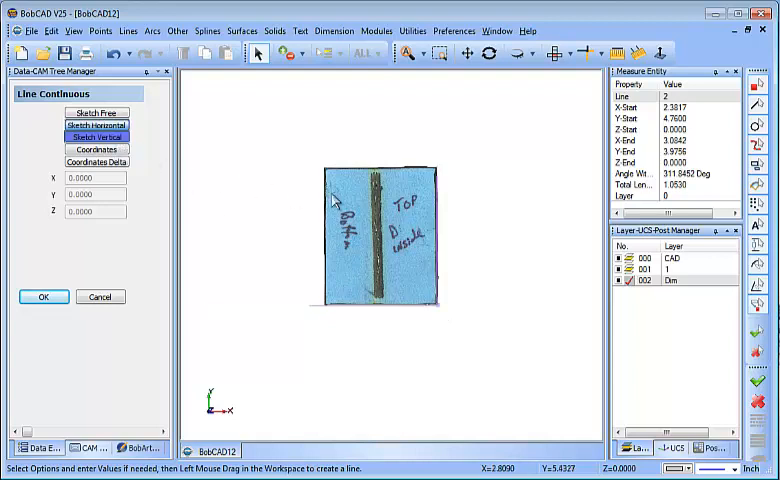
mouse_move(444, 176)
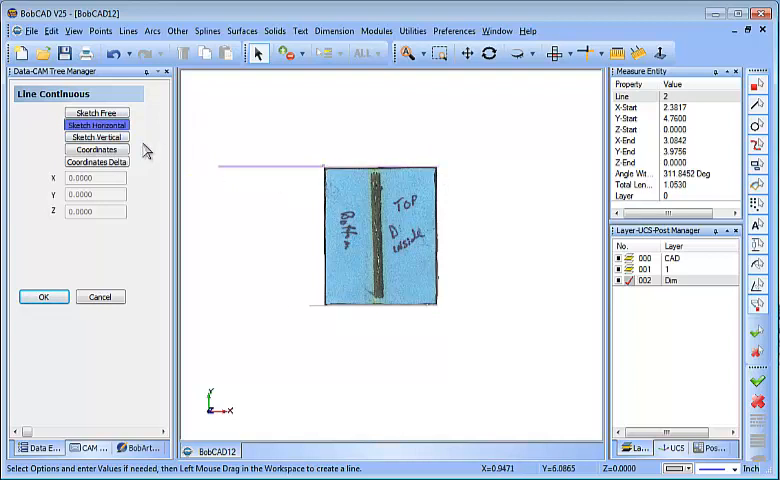
left_click(96, 136)
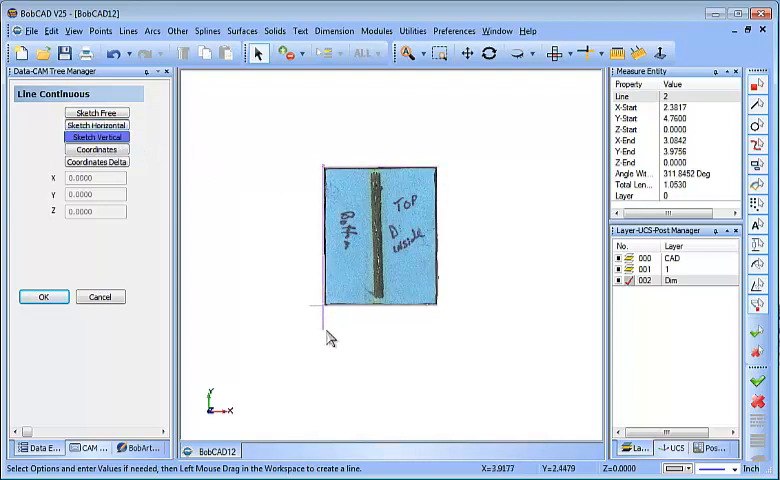
right_click(328, 336)
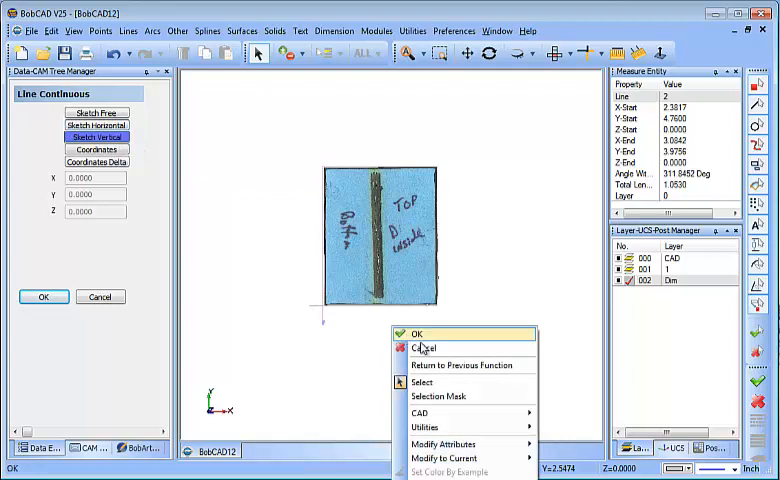
left_click(416, 332)
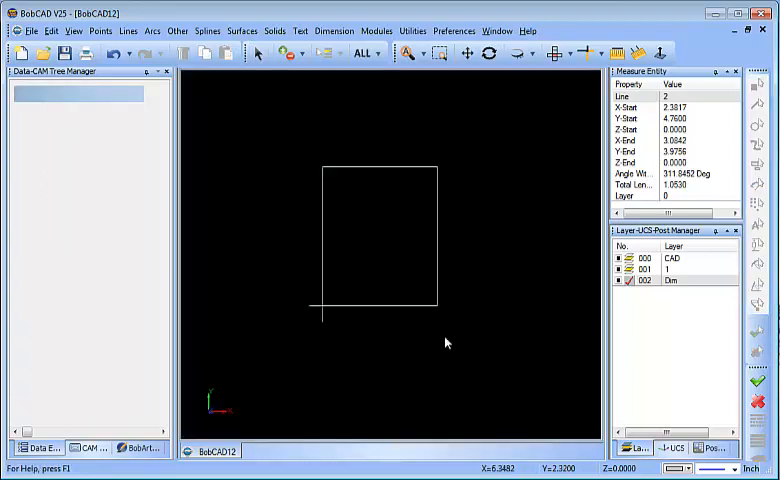
mouse_move(588, 84)
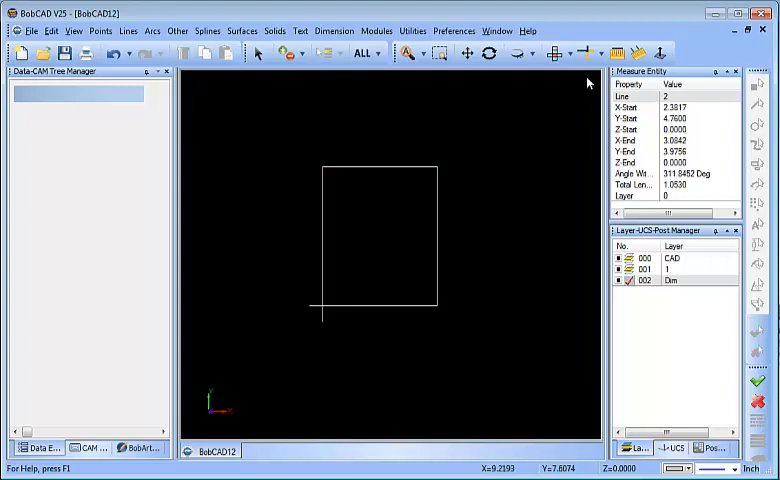
- Quick-trim the bottom-left overhang to leave a clean closed rectangle
left_click(258, 52)
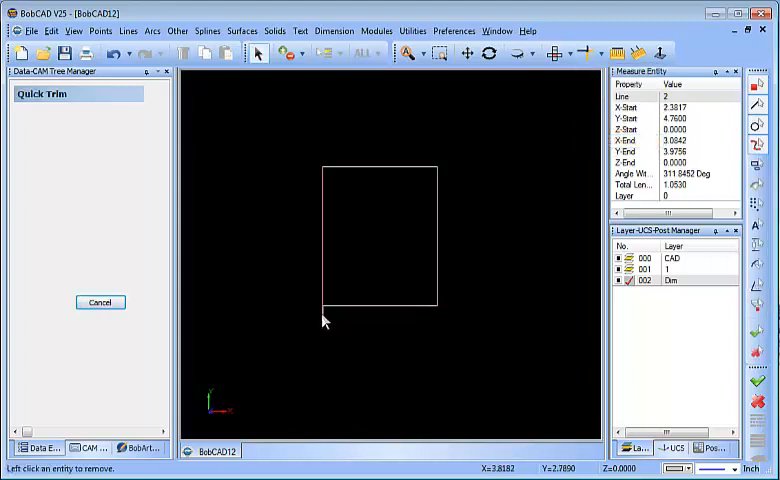
left_click(324, 250)
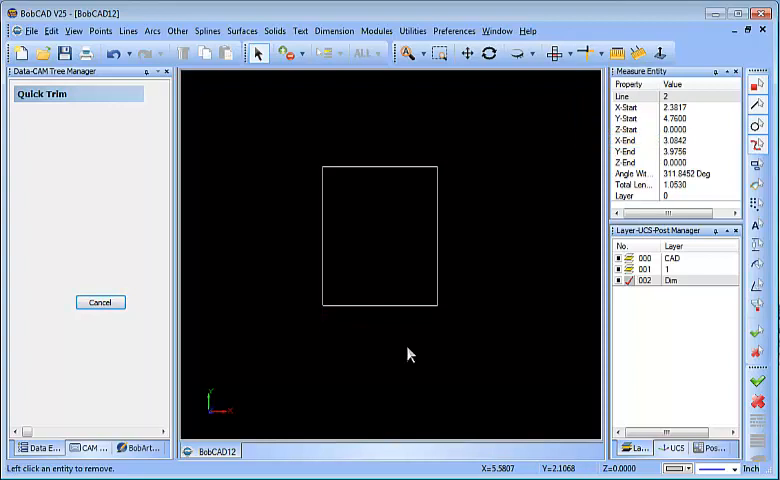